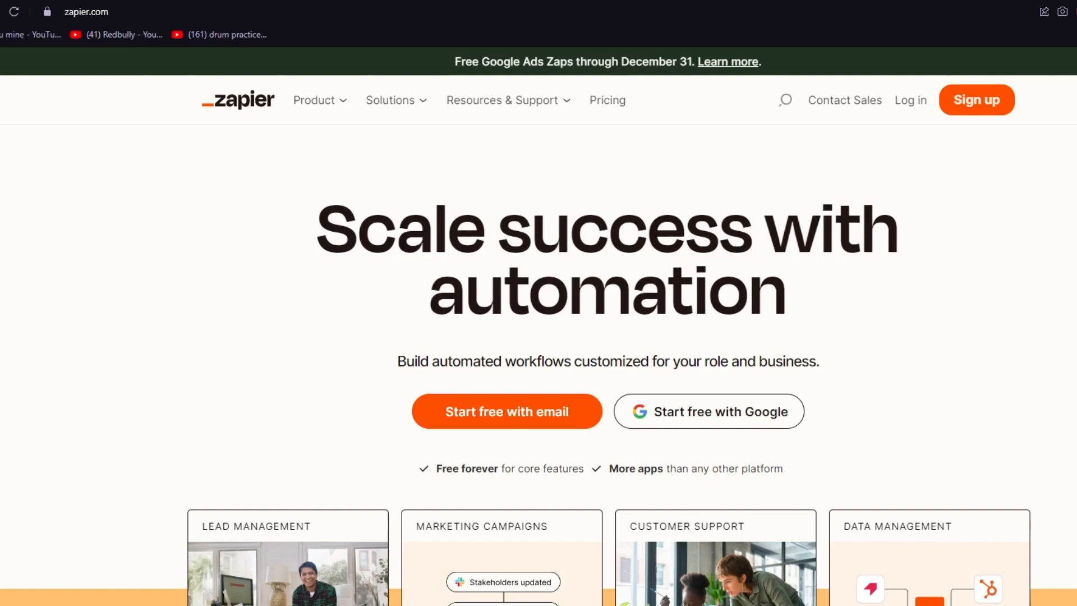
pyautogui.moveTo(996, 72)
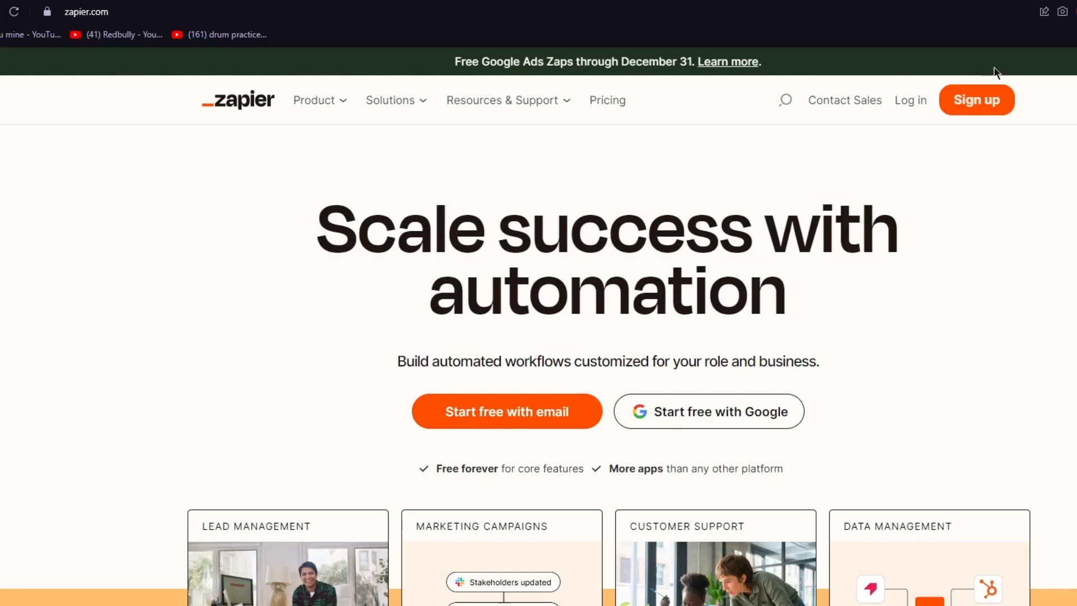
# Start a free Zapier sign-up and submit the work email and names.
pyautogui.scroll(-3)
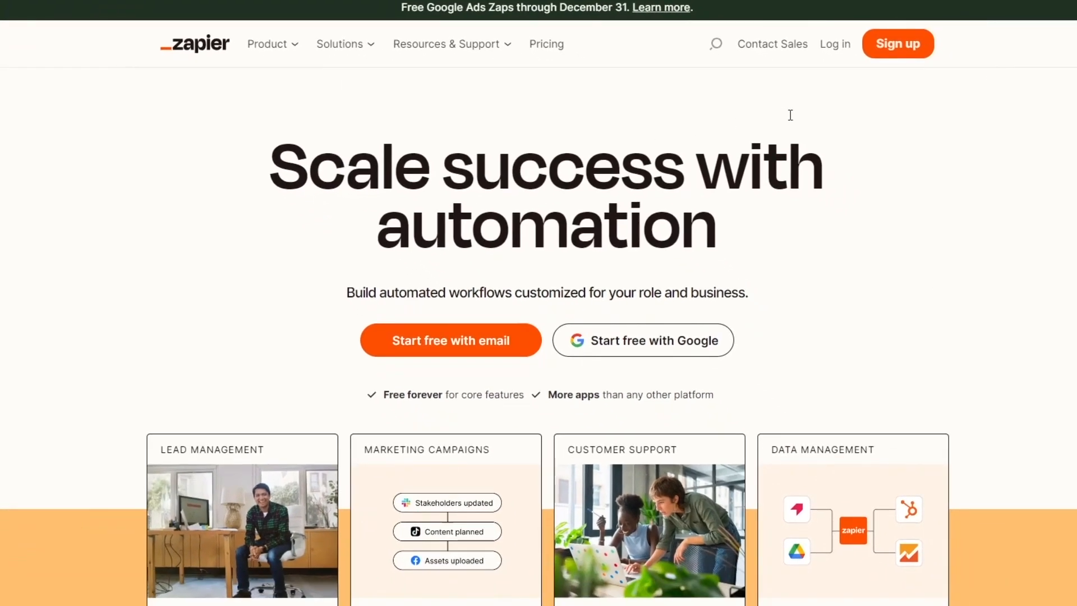
pyautogui.scroll(-3)
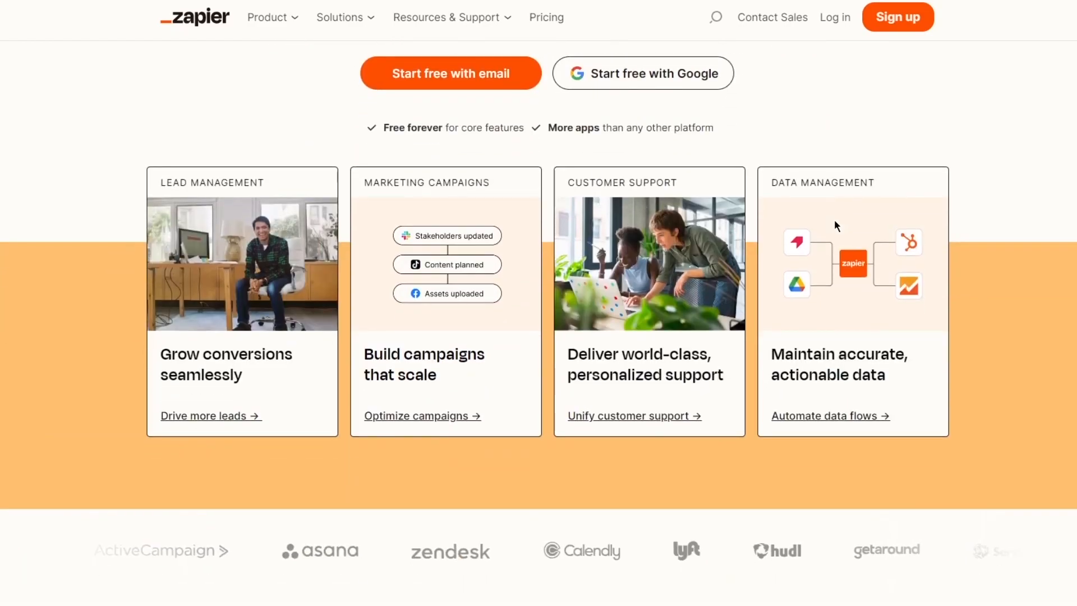
pyautogui.scroll(-3)
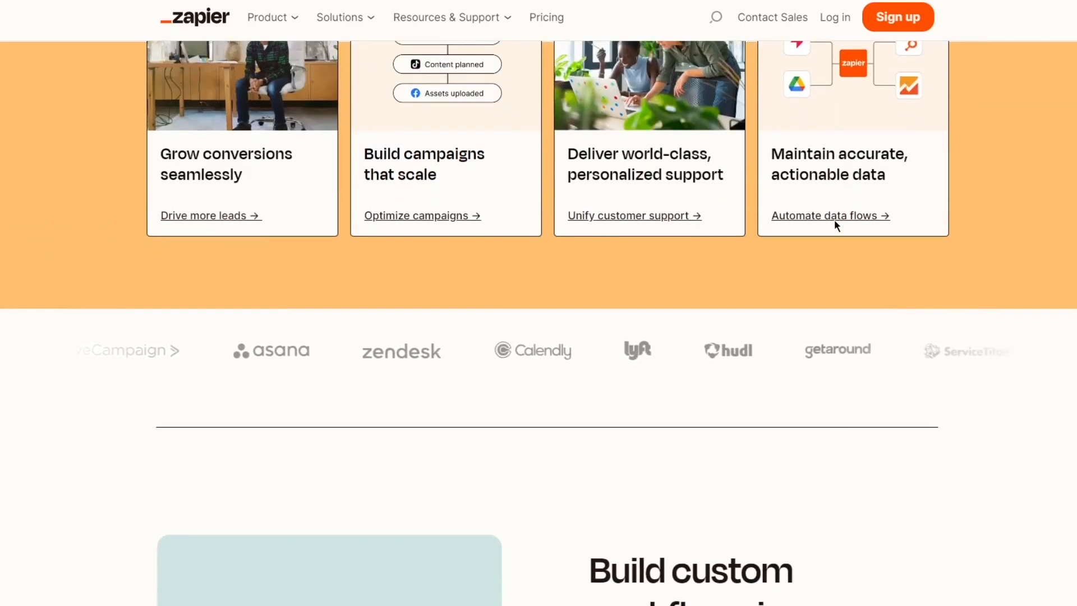
pyautogui.scroll(3)
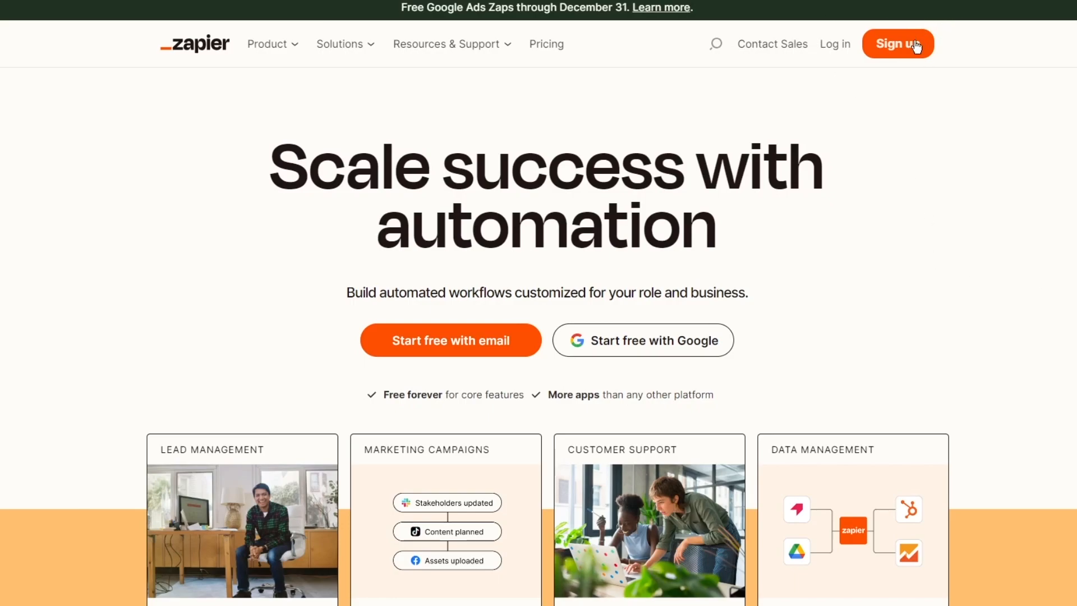
pyautogui.click(897, 43)
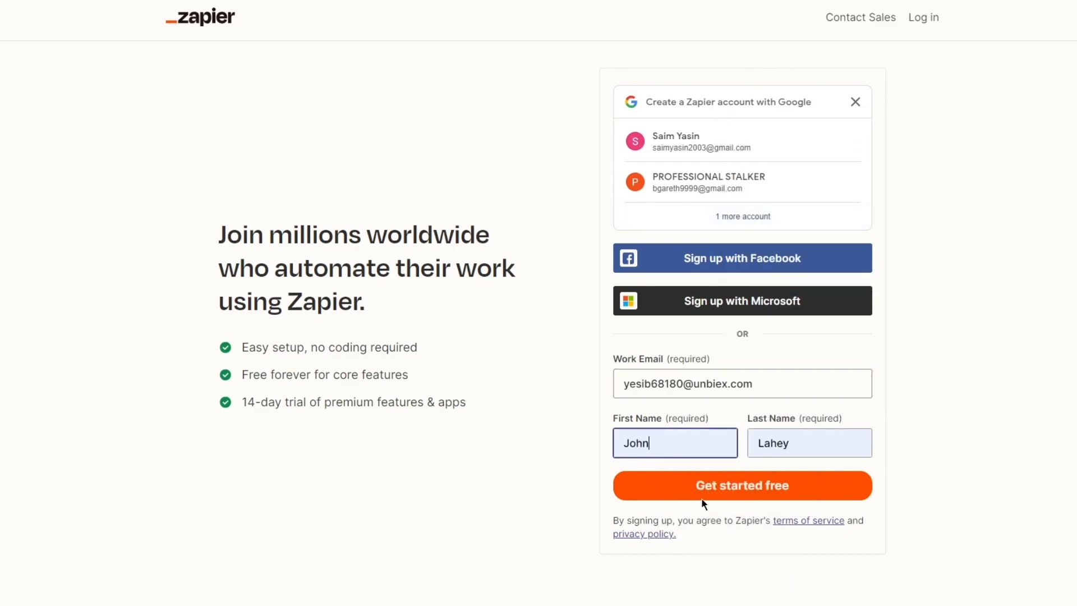
pyautogui.click(743, 485)
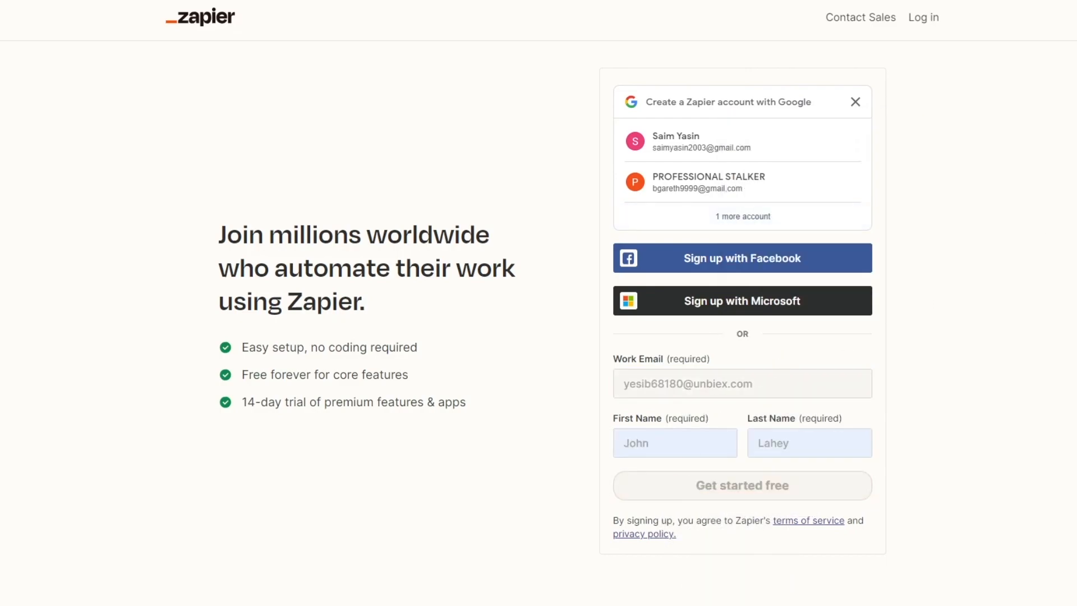
# Enter a password, lengthen it to 12+ characters, and create the account.
pyautogui.click(743, 484)
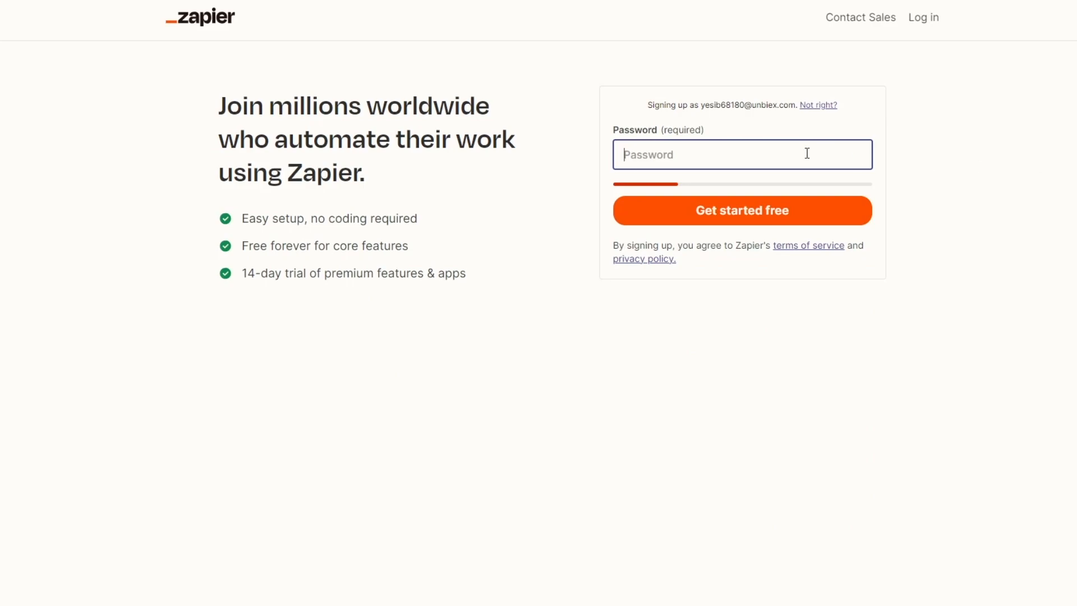
pyautogui.write('•••')
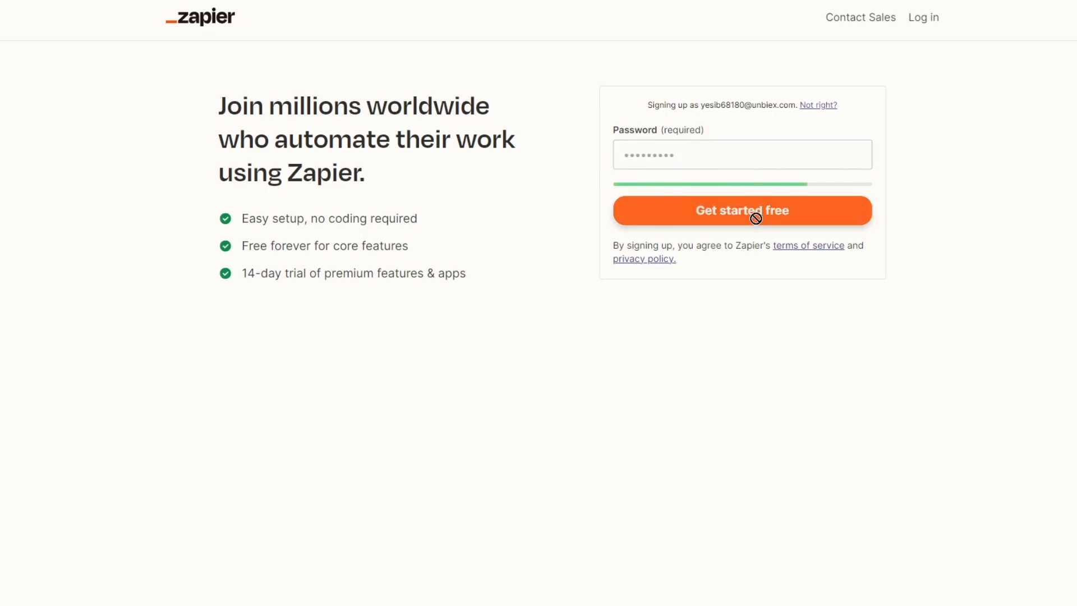
pyautogui.click(742, 211)
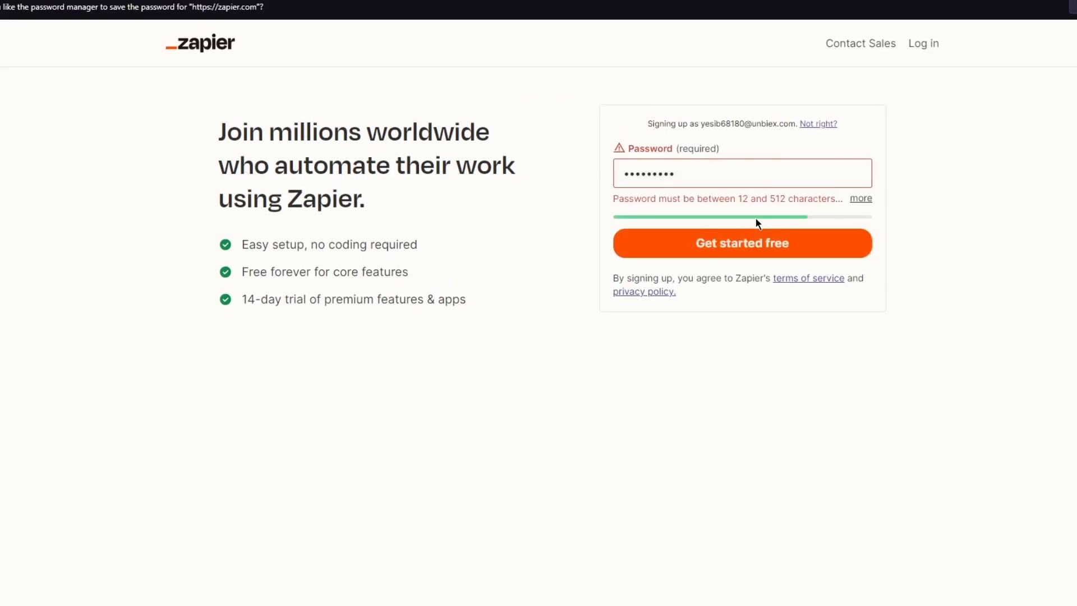
pyautogui.click(732, 172)
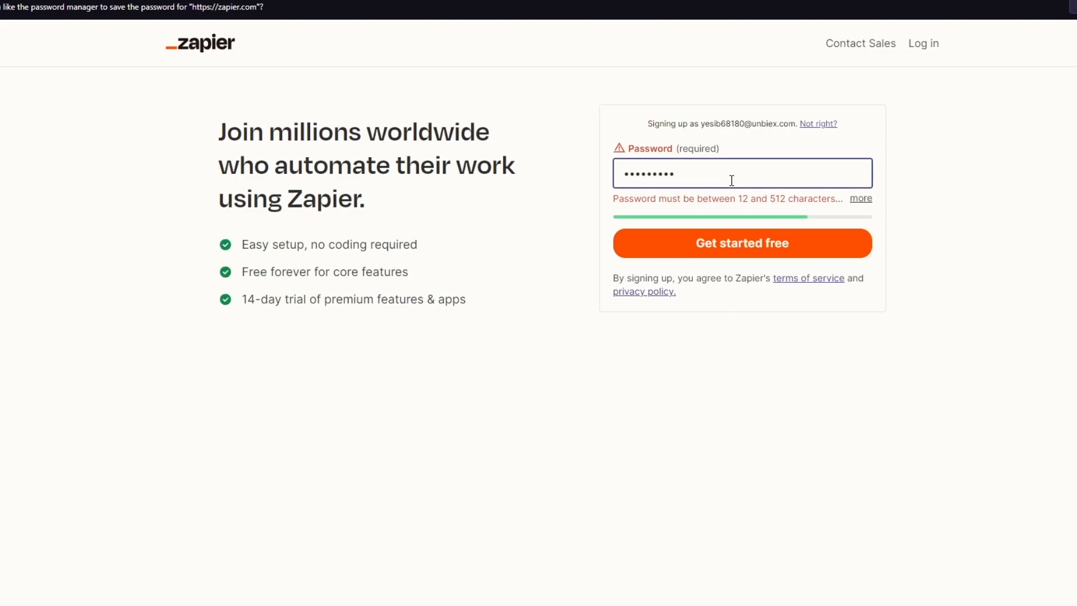
pyautogui.write('••')
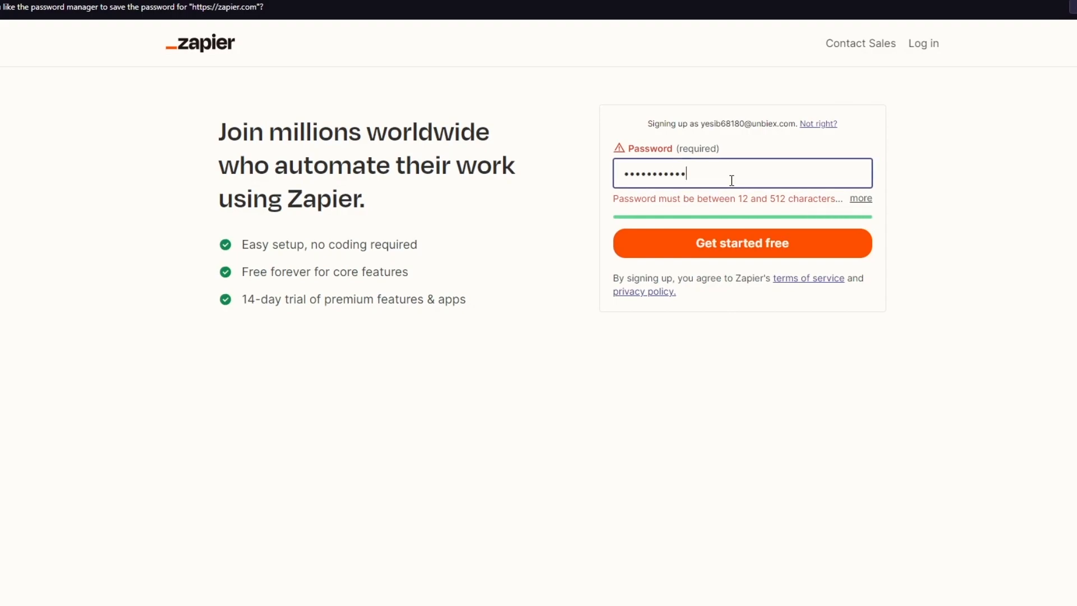
pyautogui.click(742, 243)
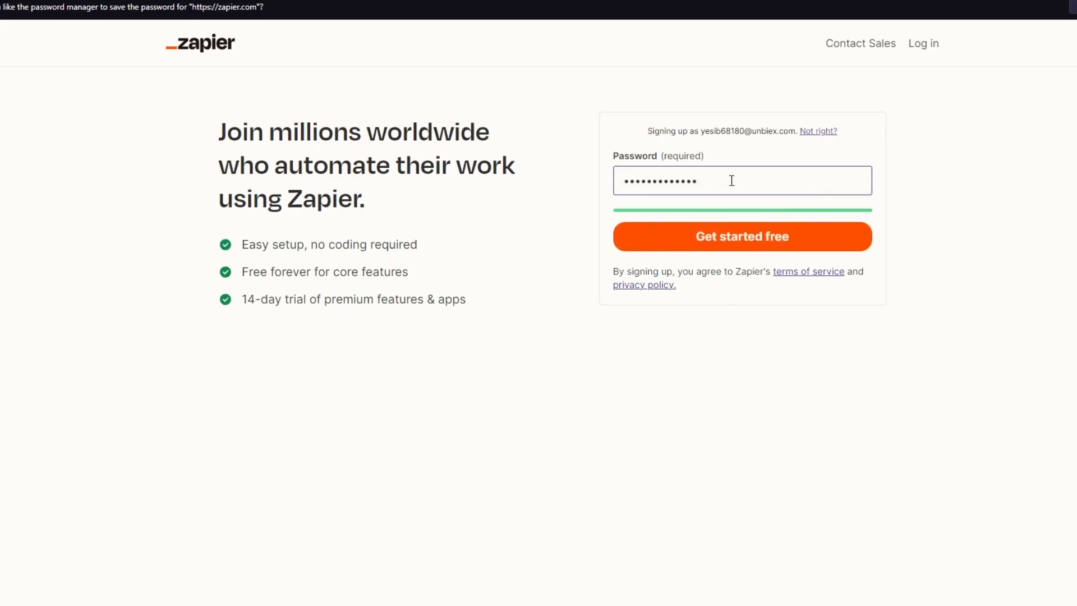
pyautogui.click(743, 235)
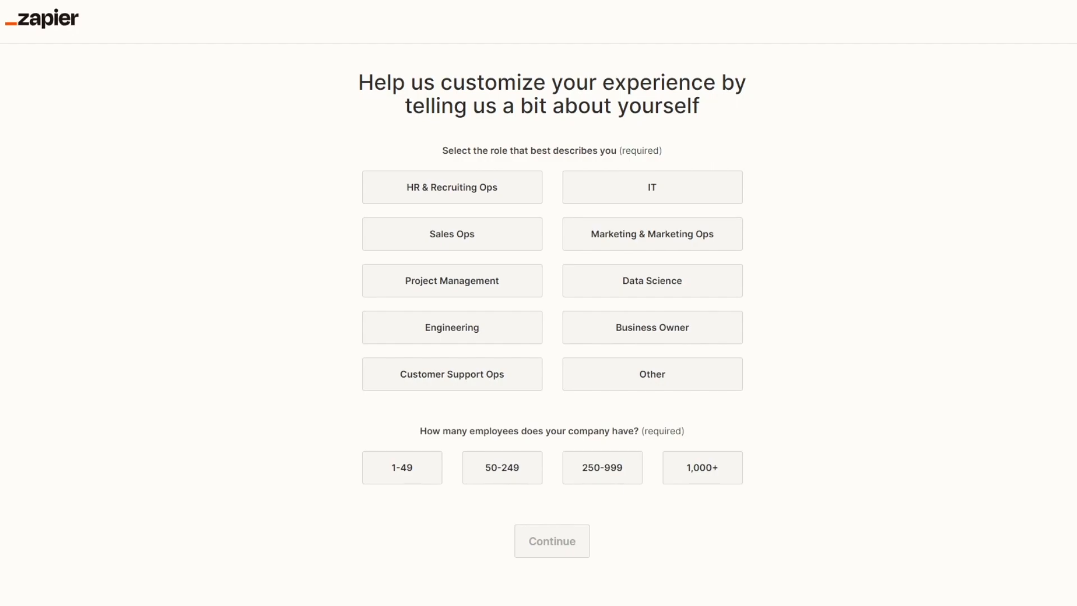
pyautogui.moveTo(436, 174)
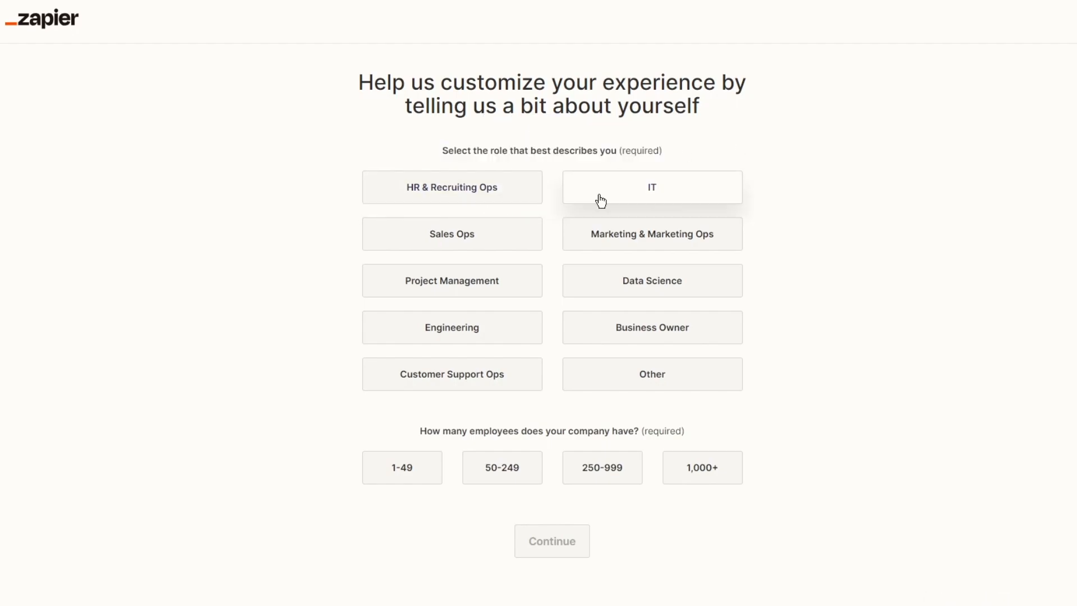
# Answer the profile survey with IT as role and 50-249 employees, then continue.
pyautogui.click(653, 186)
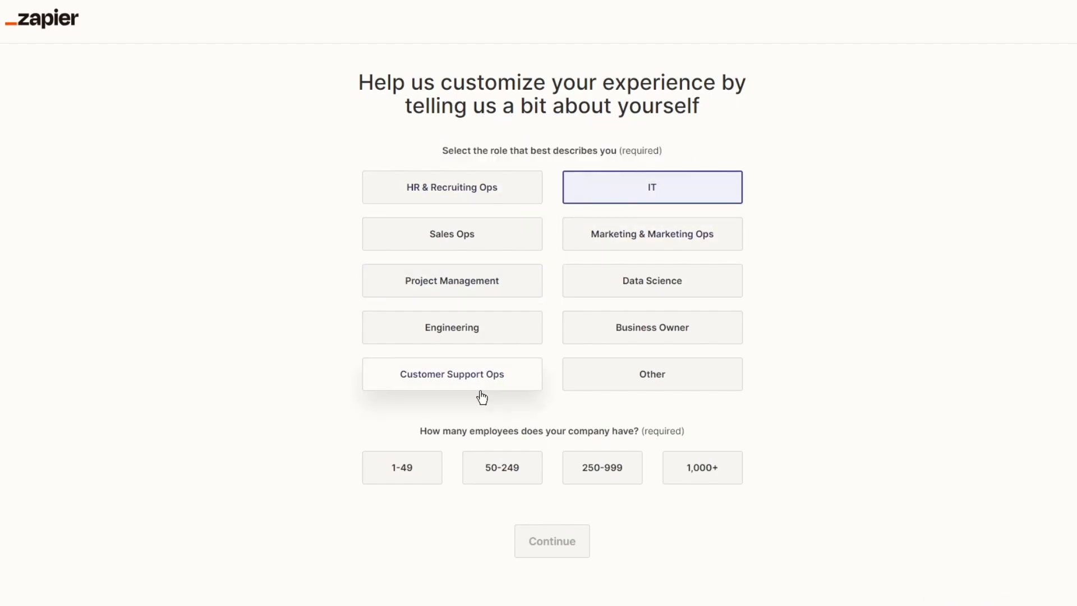
pyautogui.click(503, 466)
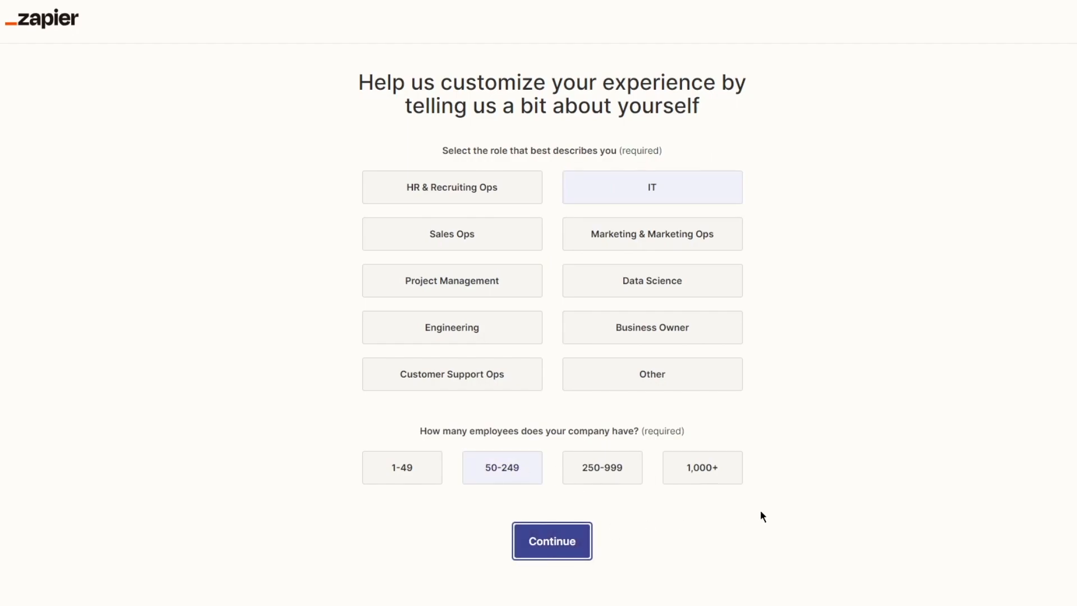
pyautogui.click(552, 542)
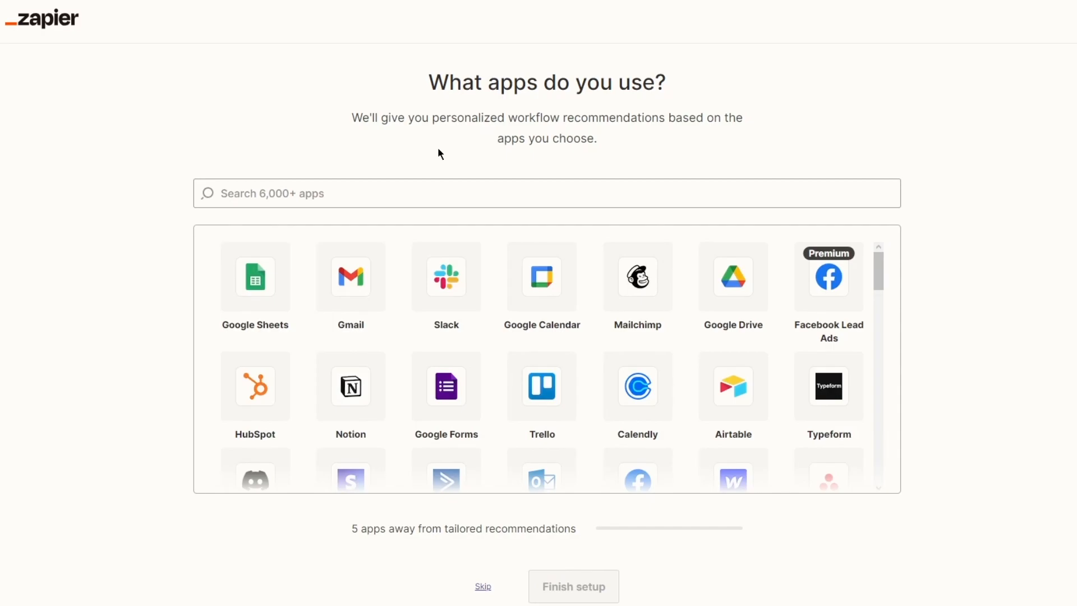
# Browse the app catalogue briefly and skip choosing apps.
pyautogui.click(516, 193)
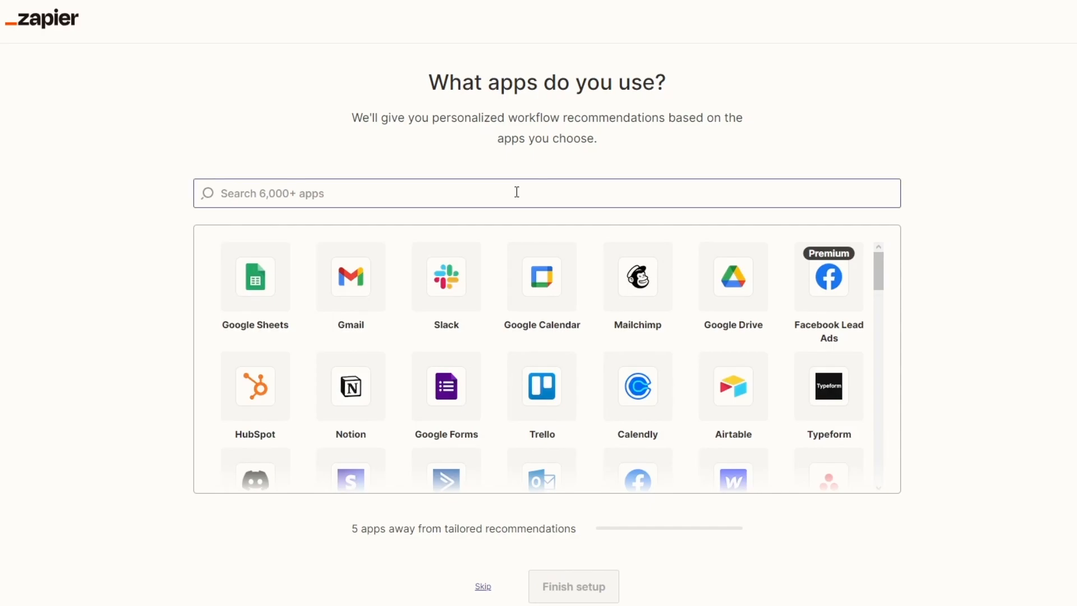
pyautogui.scroll(-3)
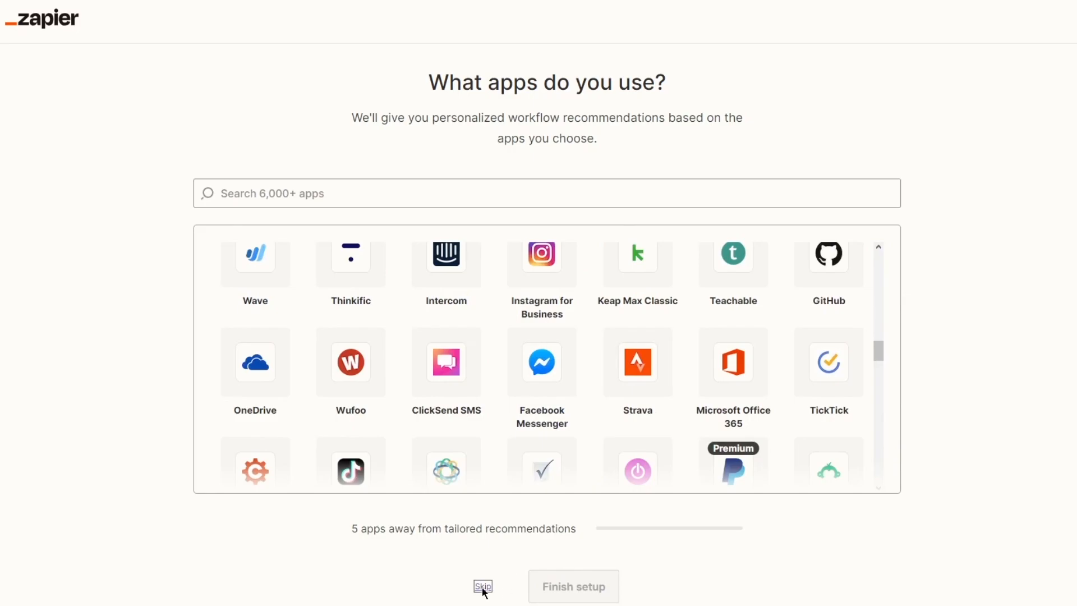
pyautogui.click(484, 586)
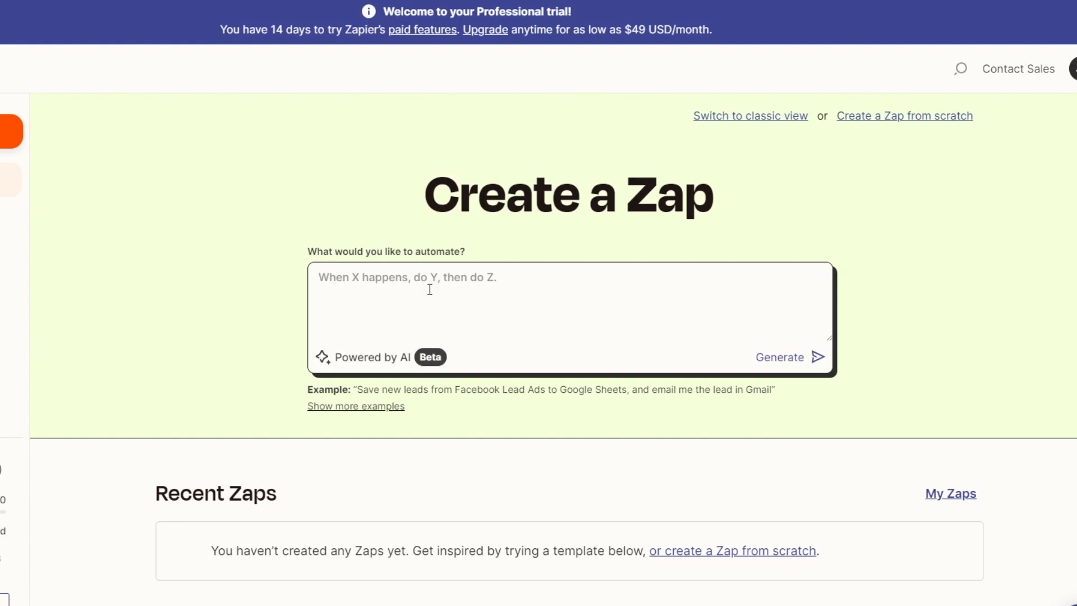
pyautogui.moveTo(364, 271)
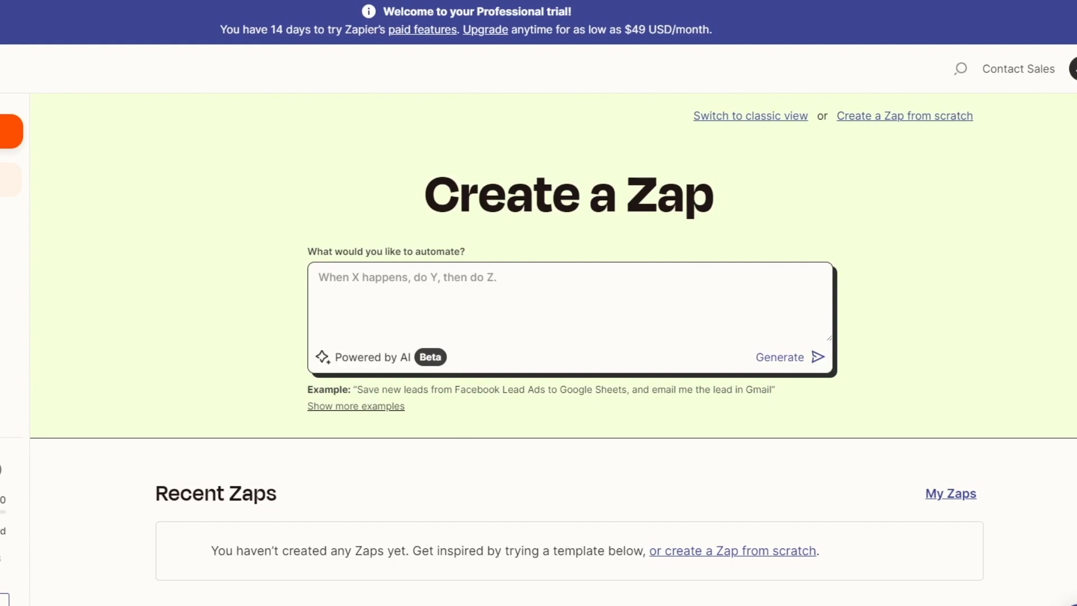
pyautogui.moveTo(625, 220)
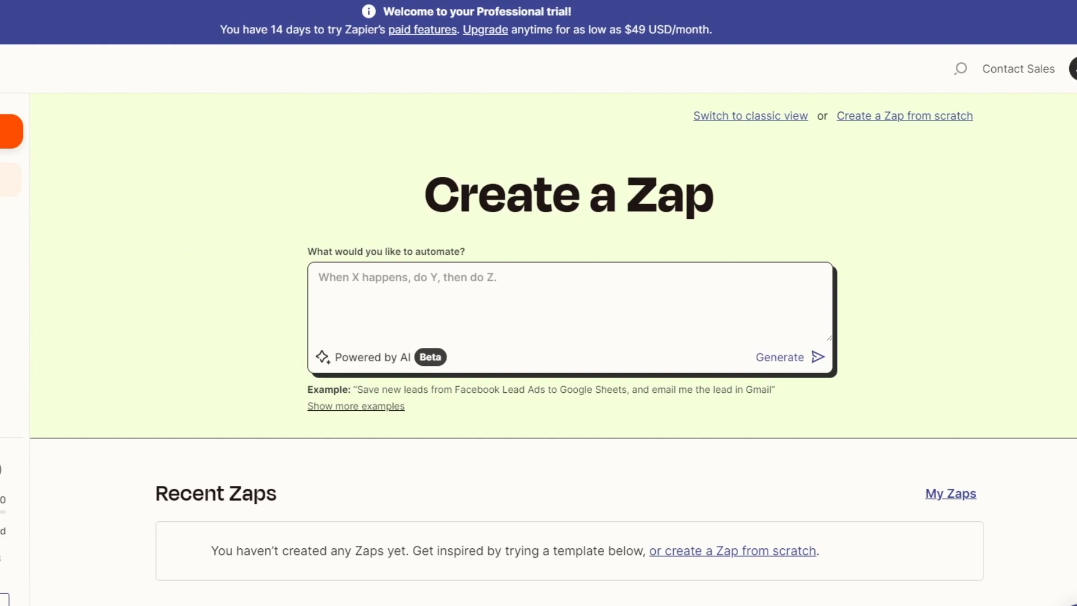
pyautogui.moveTo(305, 232)
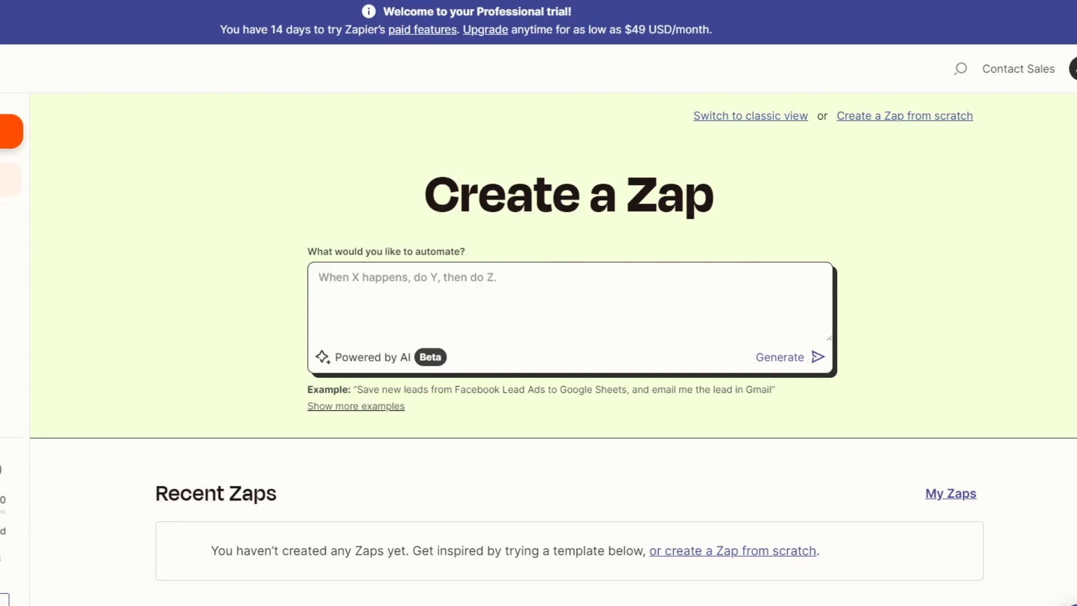
# Expand the dashboard's left navigation sidebar.
pyautogui.click(5, 127)
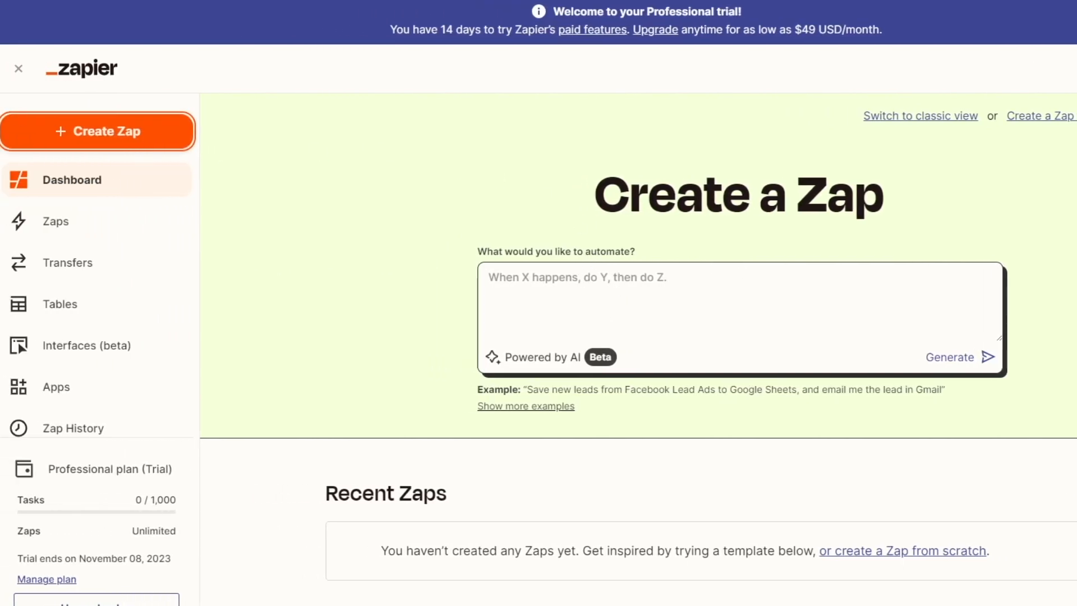
# Start a new Zap and describe it: Instagram messages should send a Gmail notification.
pyautogui.click(98, 131)
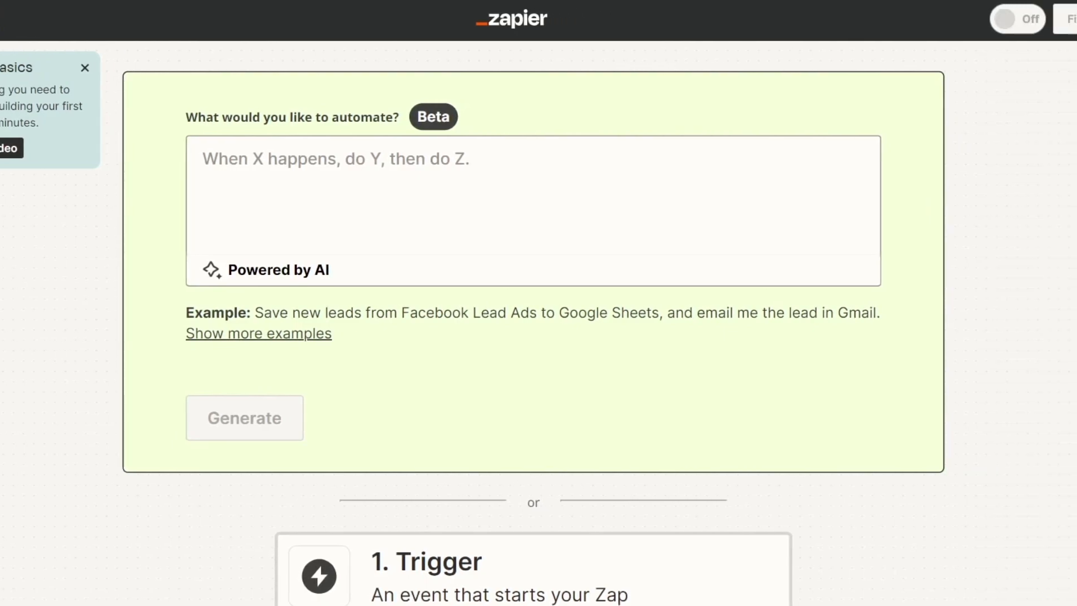
pyautogui.moveTo(418, 116)
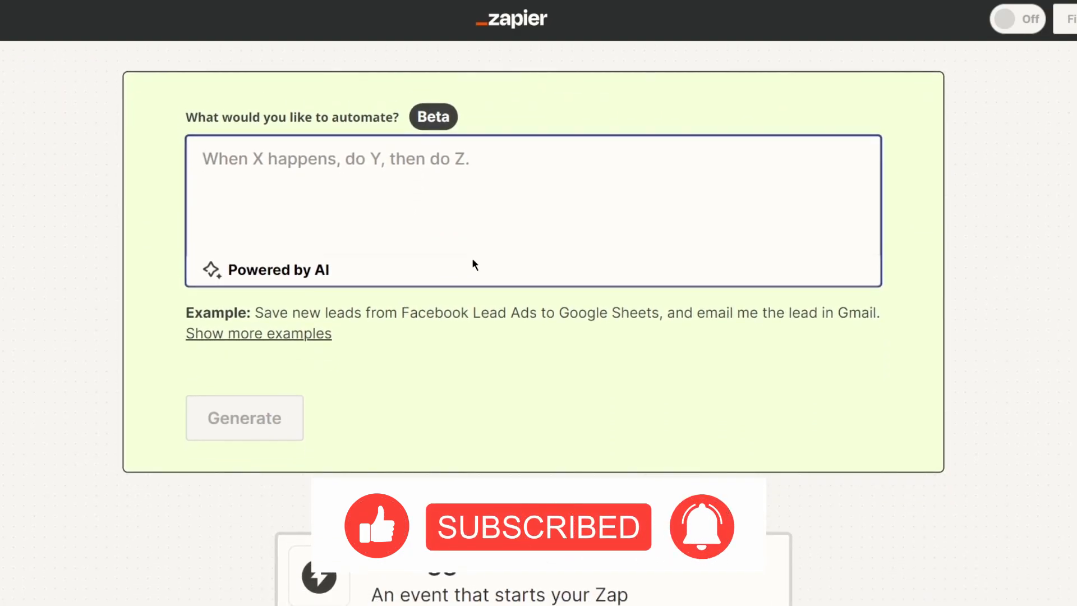
pyautogui.write('when someone buys')
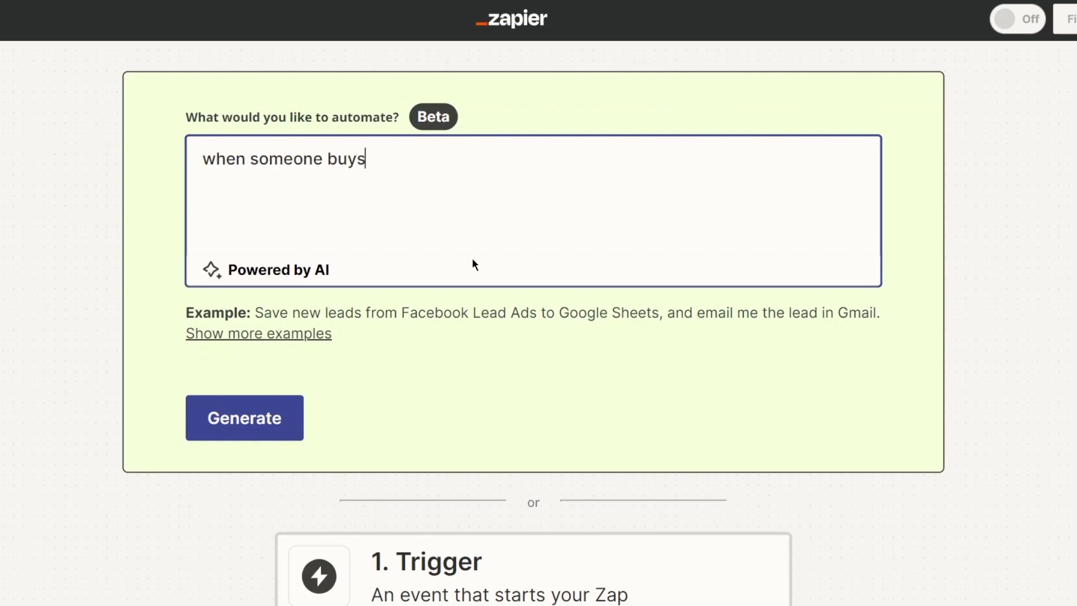
pyautogui.write('when someone messages m')
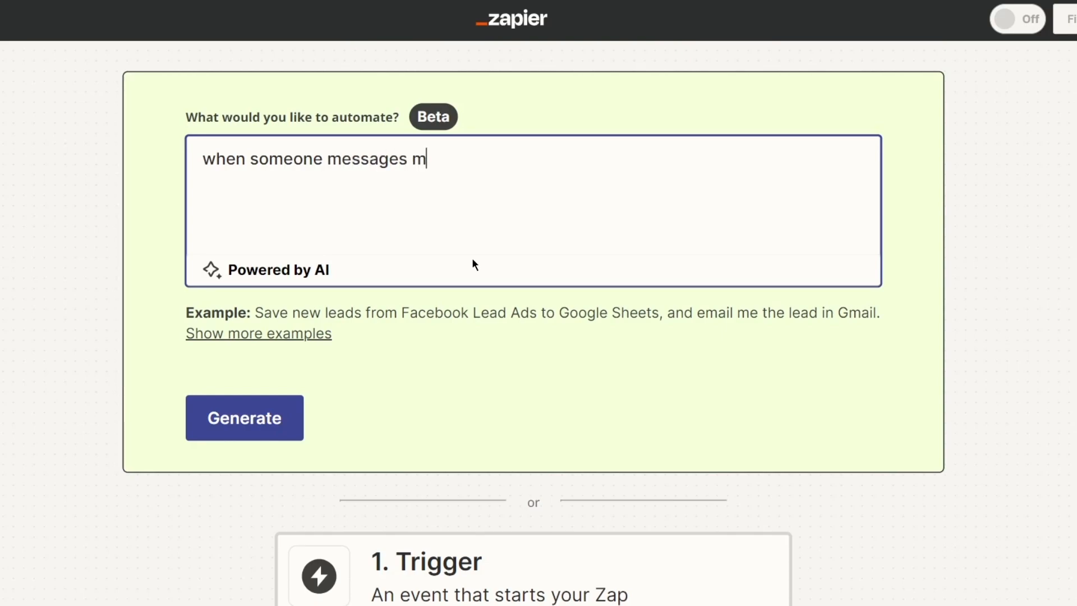
pyautogui.write('e on insta')
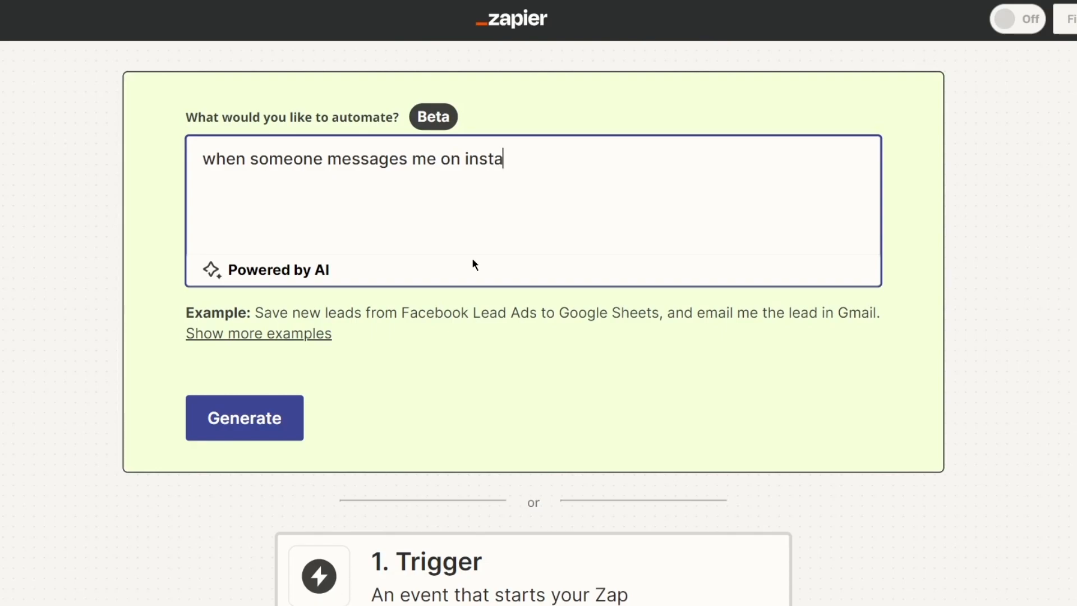
pyautogui.write('gram,')
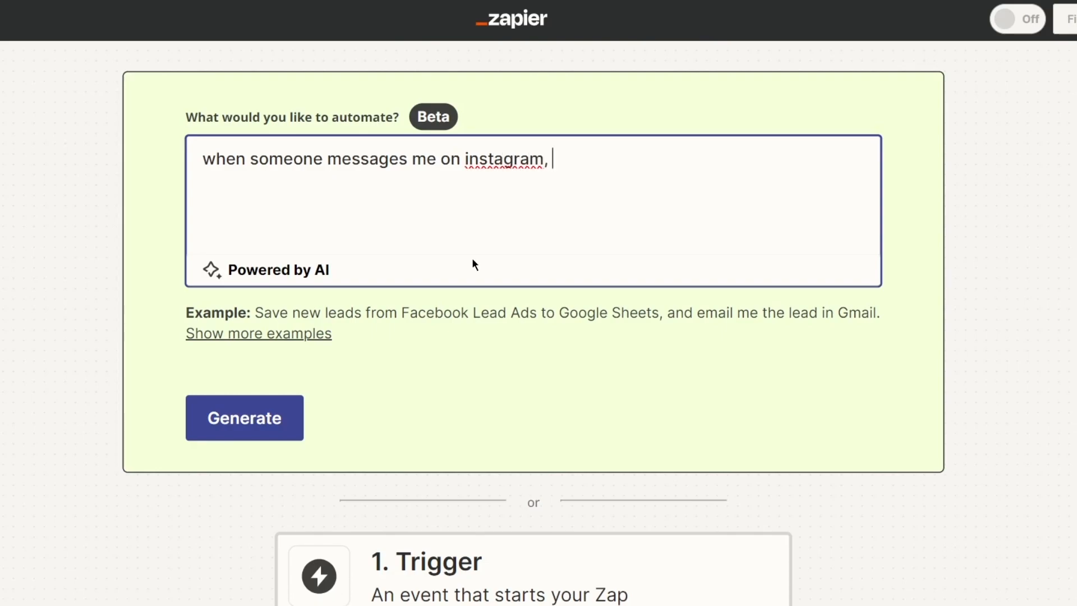
pyautogui.write('sen')
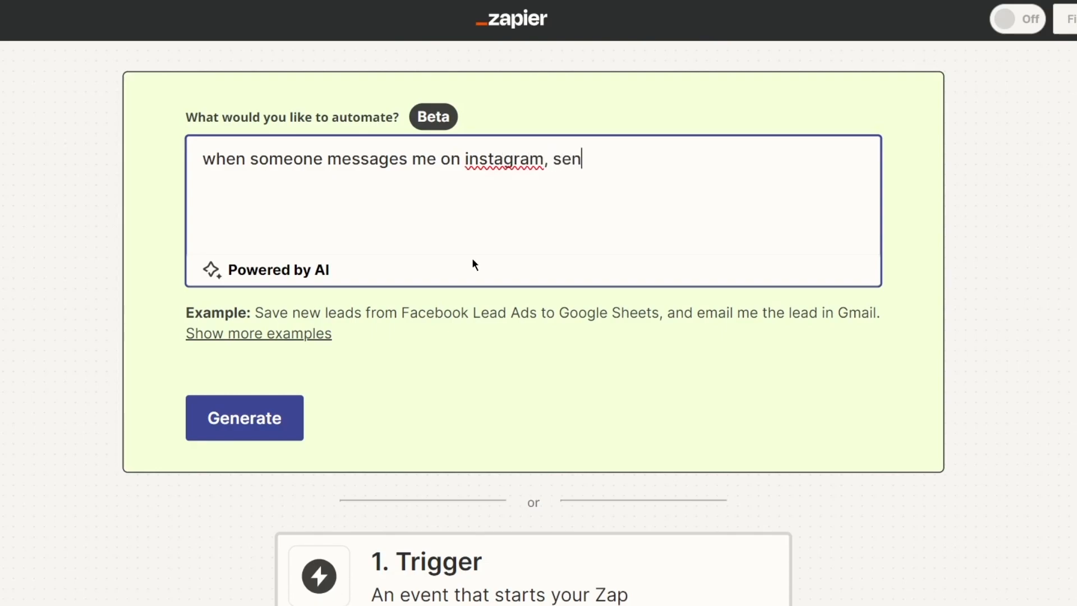
pyautogui.write('d me a notifi')
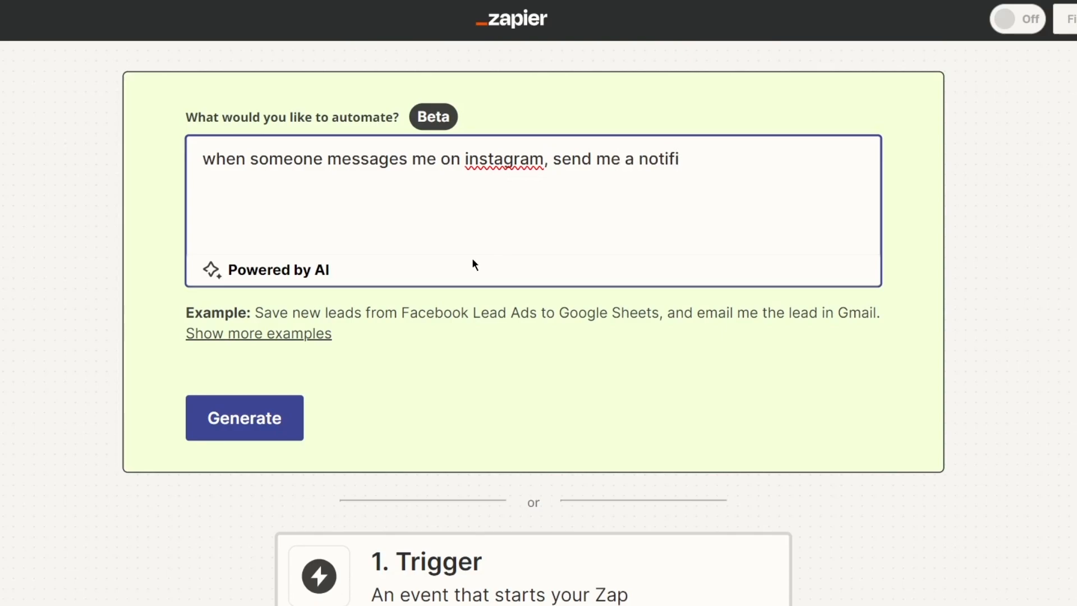
pyautogui.write('cation on gma')
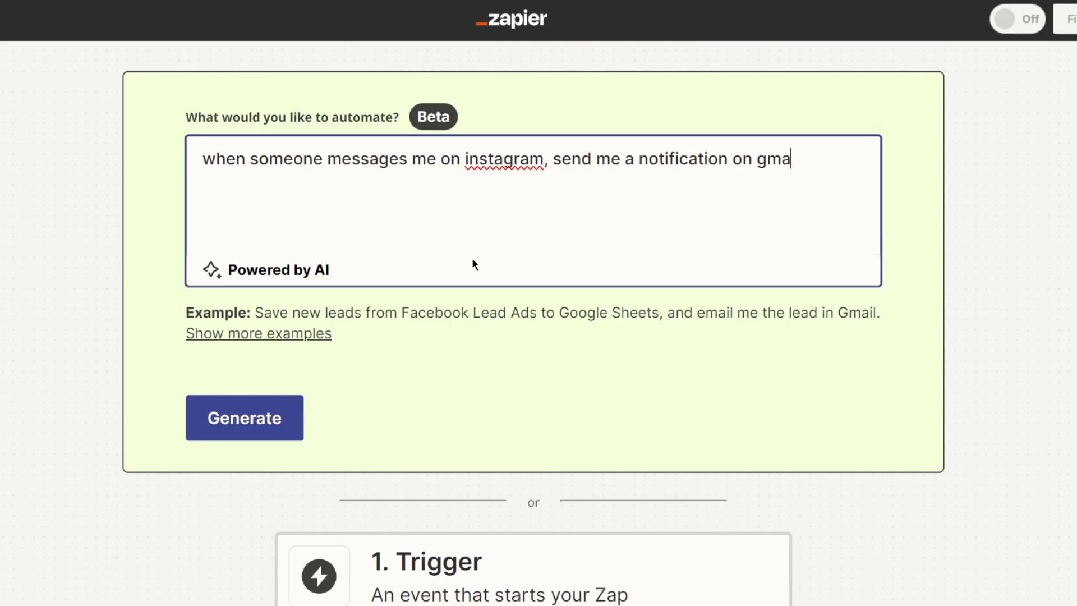
pyautogui.write('il')
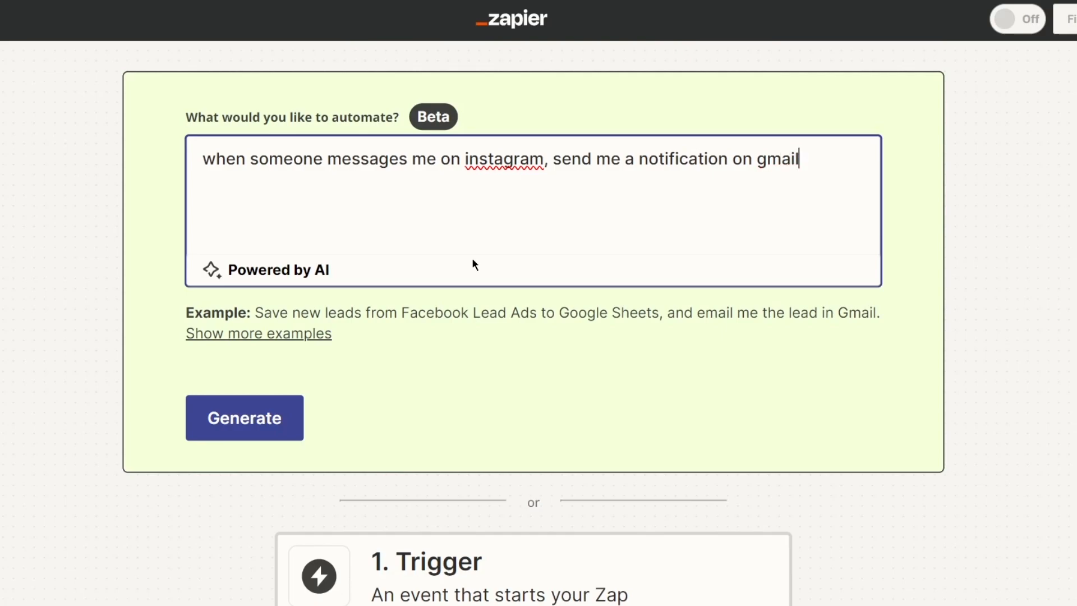
# Generate the AI Zap suggestion and review the Instagram-to-Gmail result.
pyautogui.click(245, 417)
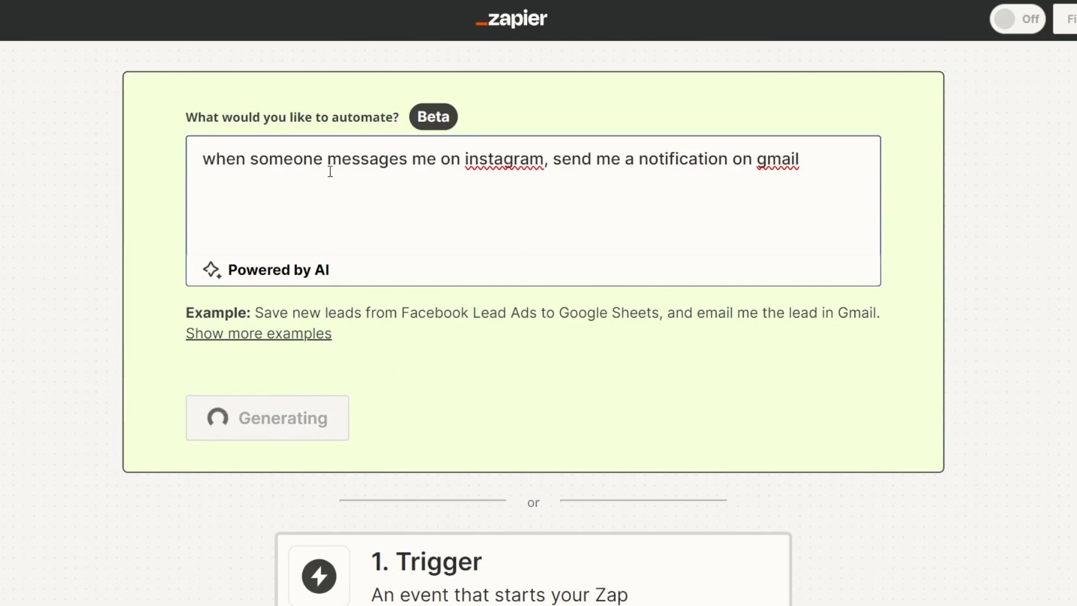
pyautogui.moveTo(410, 215)
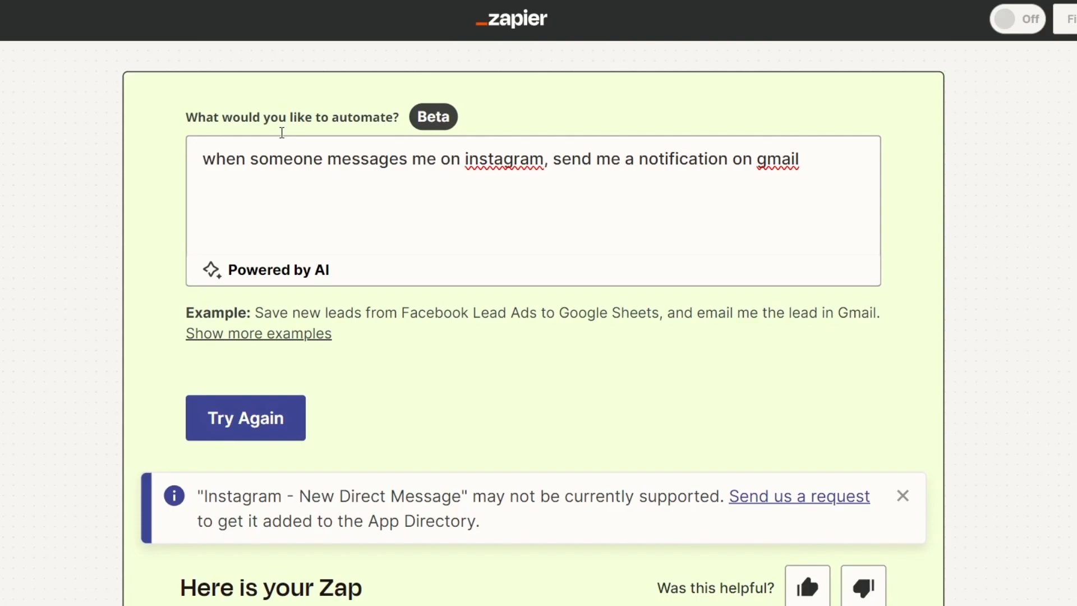
pyautogui.scroll(-3)
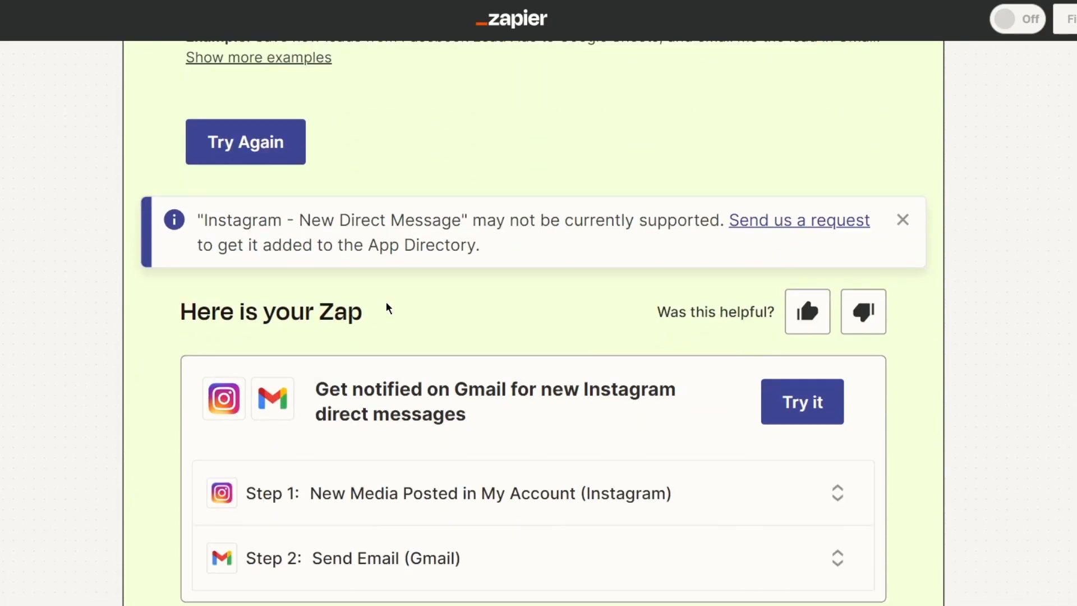
pyautogui.moveTo(508, 407)
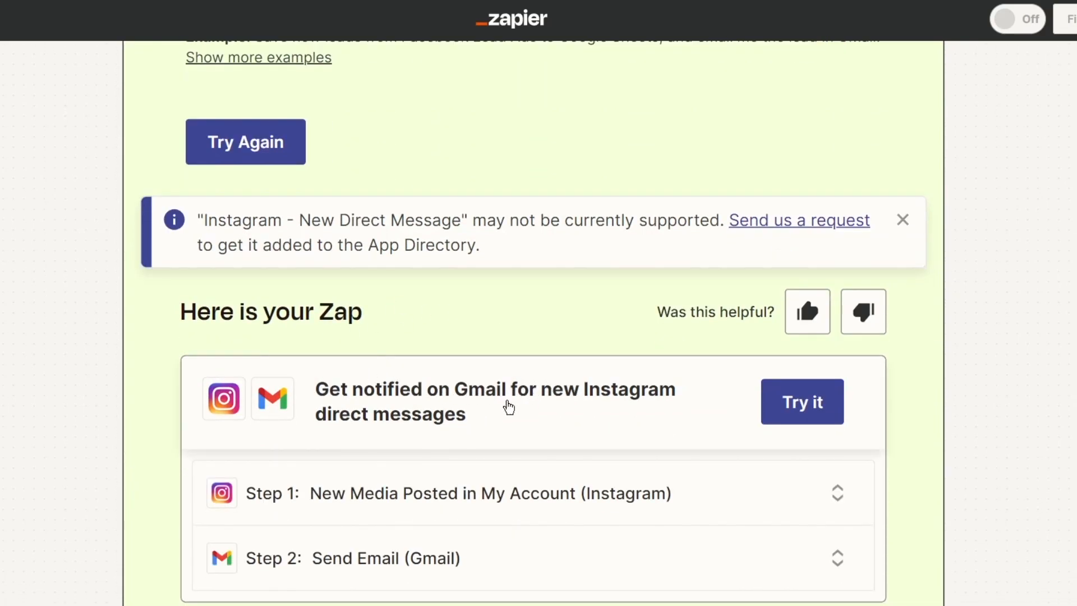
pyautogui.scroll(-3)
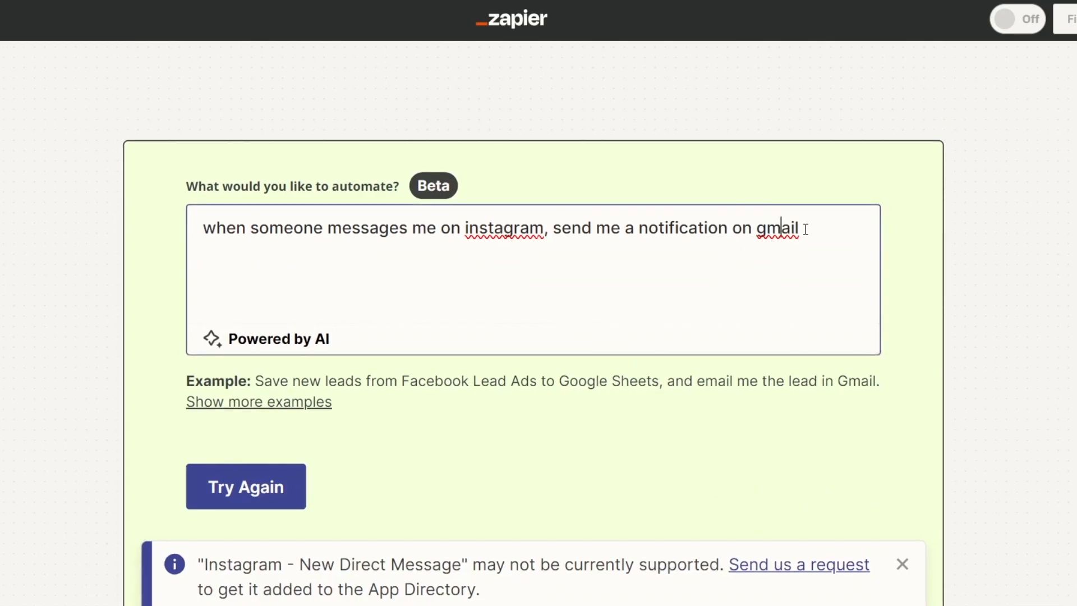
# Rewrite the description to email buyers when someone buys something.
pyautogui.click(247, 486)
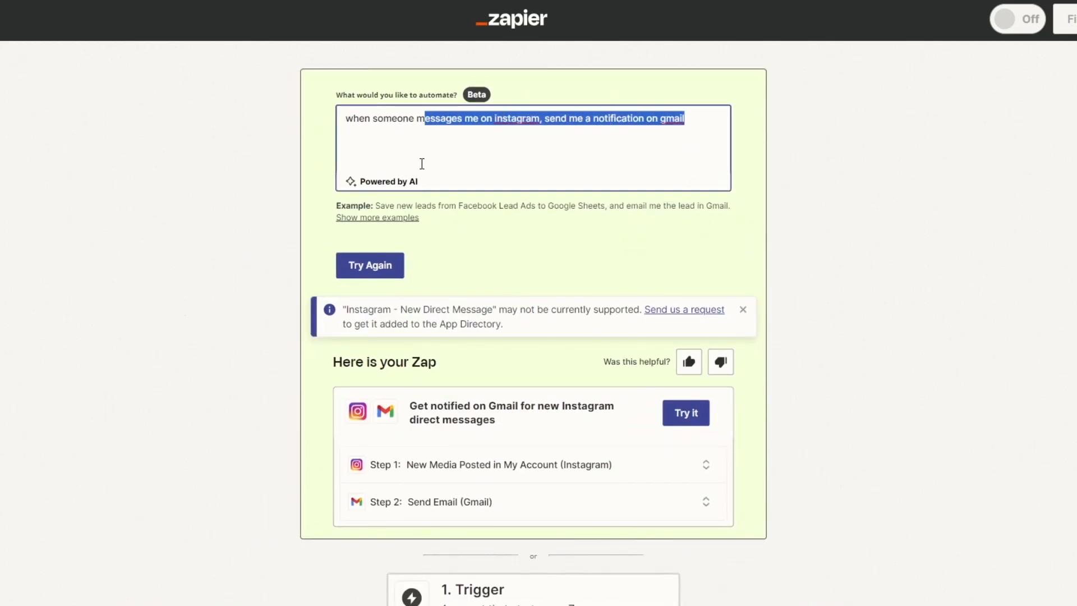
pyautogui.press('Delete')
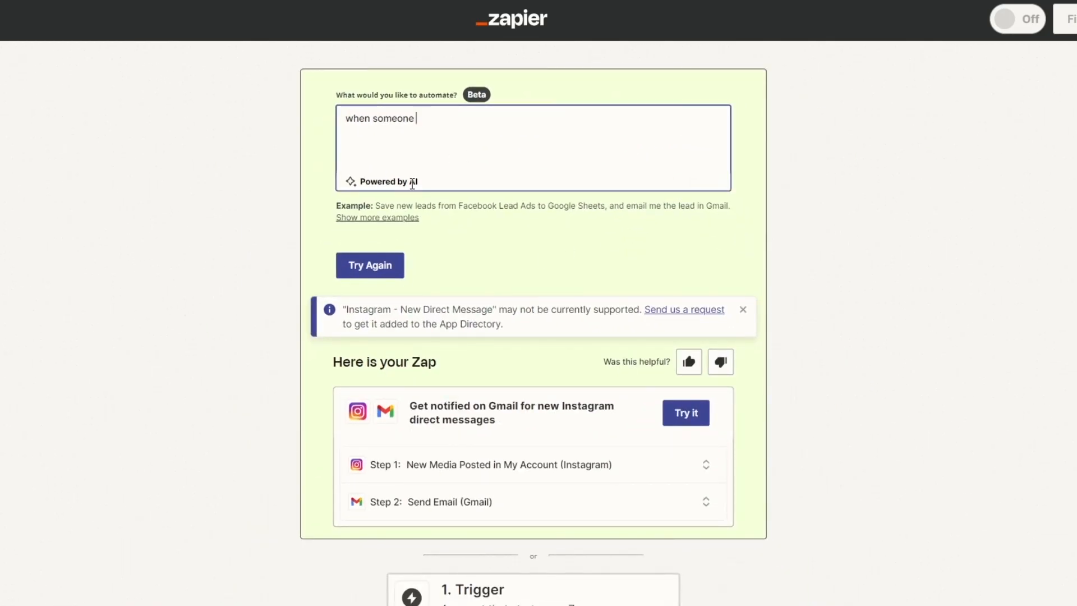
pyautogui.write('buys')
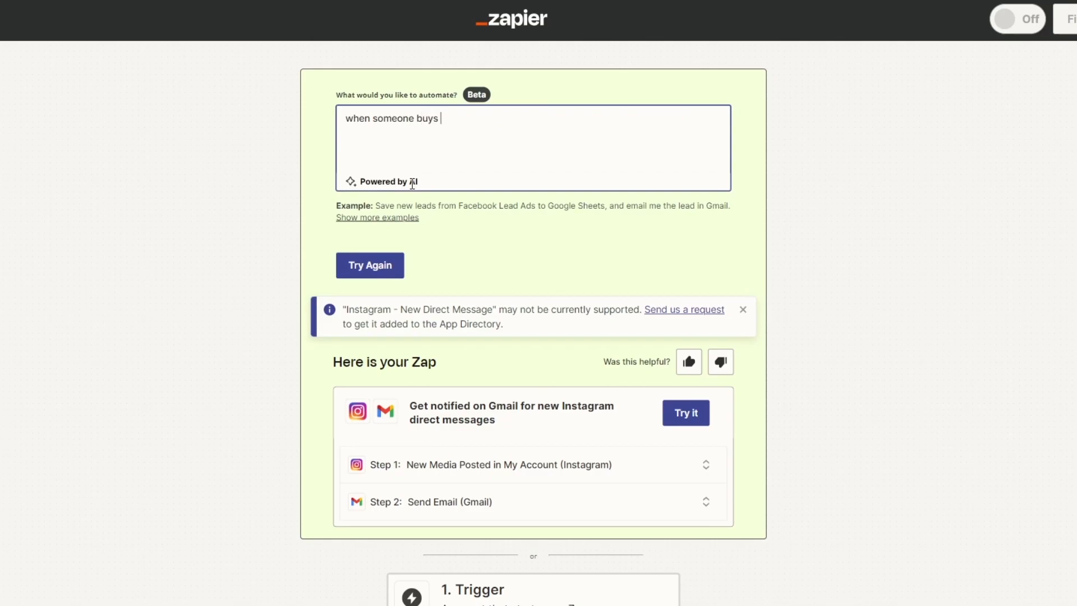
pyautogui.write('s')
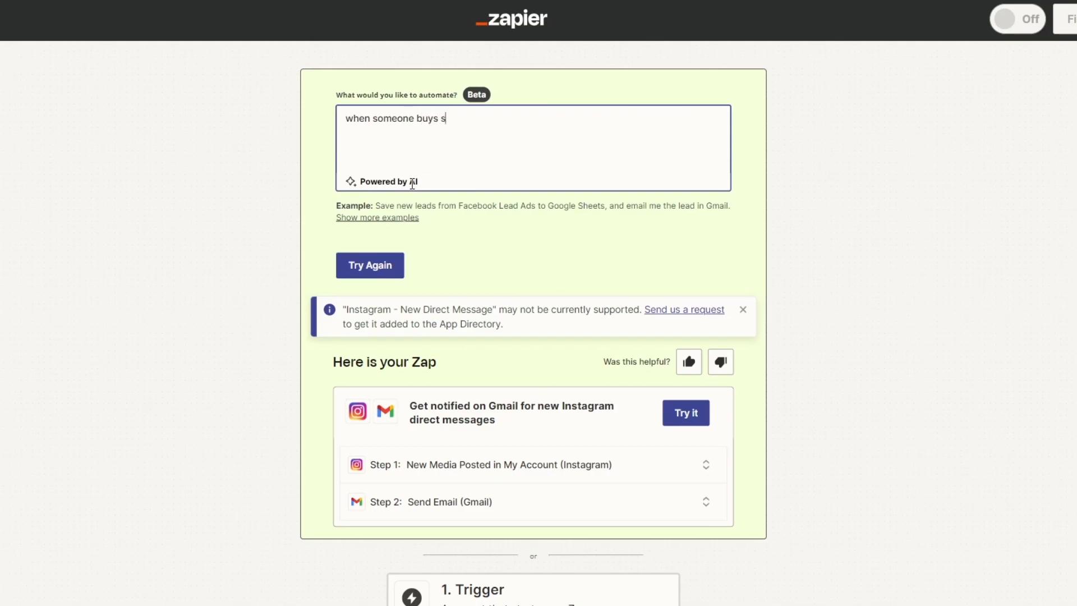
pyautogui.write('omething from my store, send them an')
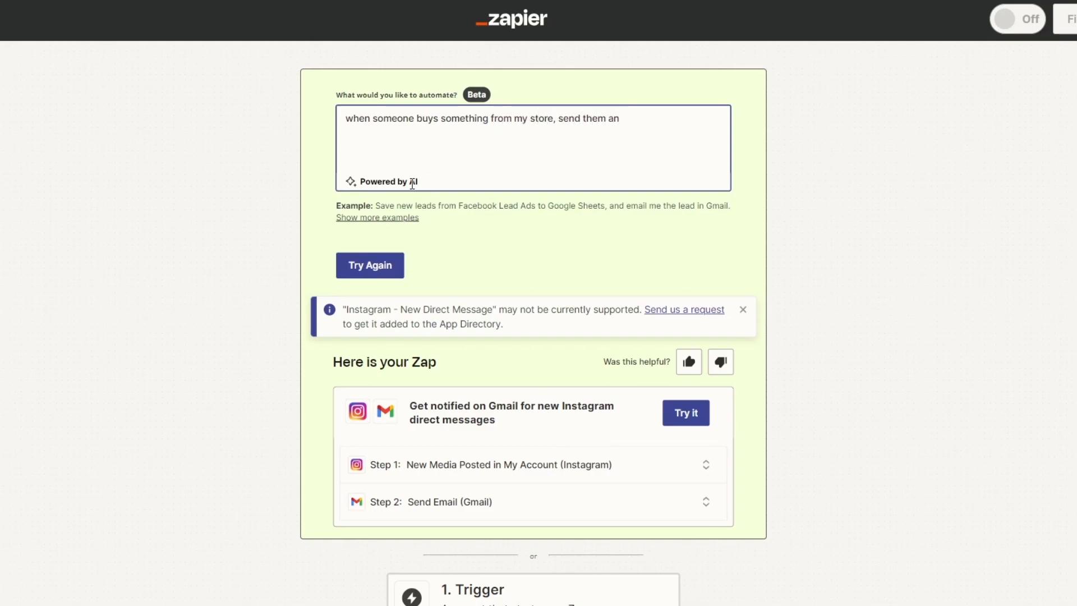
pyautogui.write('email')
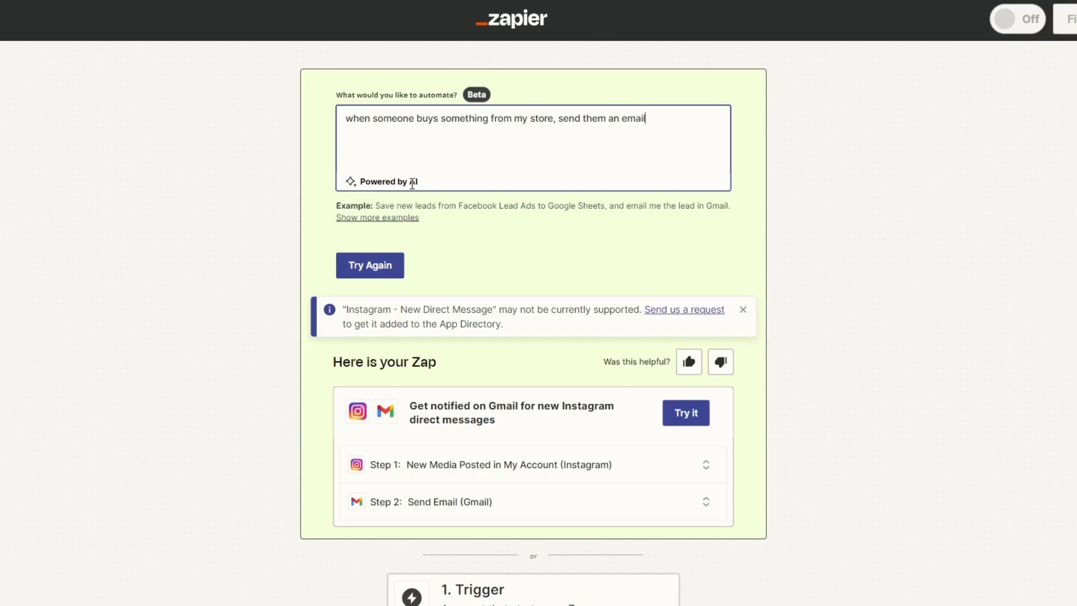
# Regenerate the suggestion, yielding a Shopify new-order email Zap, and review its steps.
pyautogui.click(370, 265)
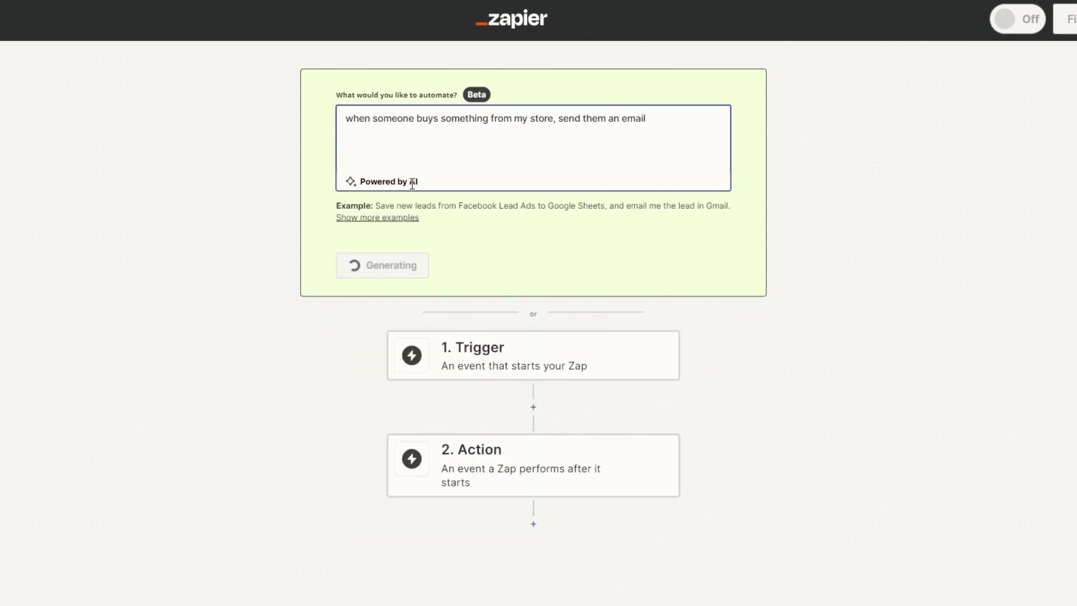
pyautogui.moveTo(629, 206)
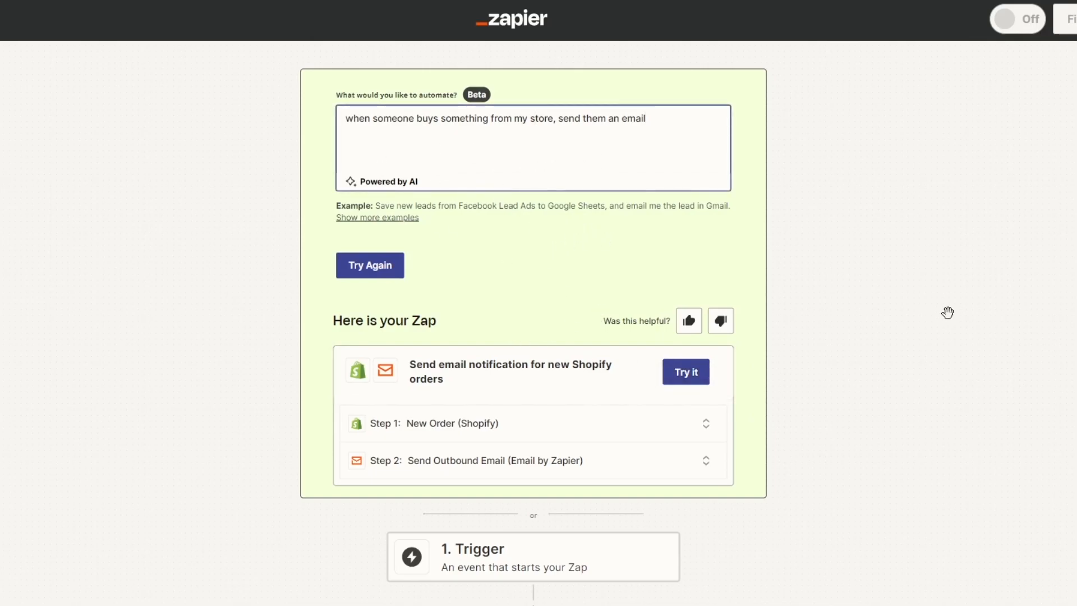
pyautogui.scroll(-3)
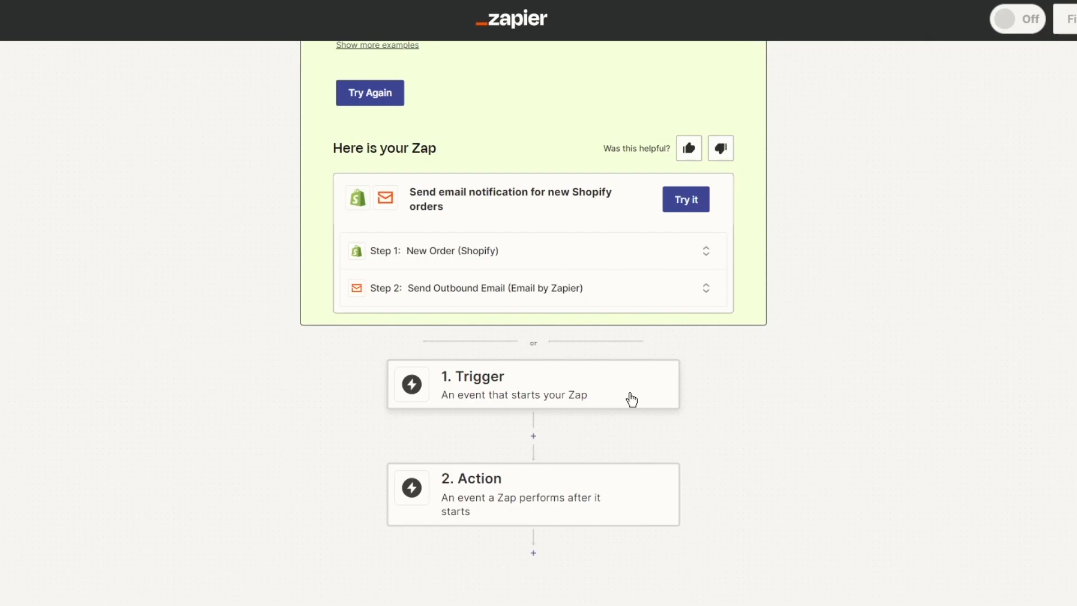
pyautogui.moveTo(561, 400)
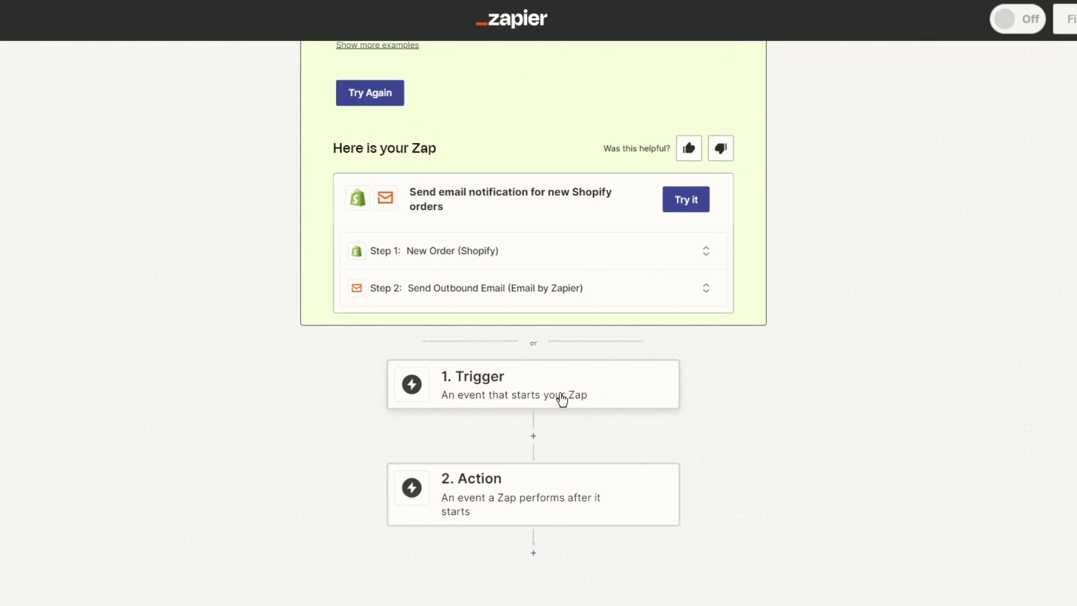
# Make Slack the trigger app with the New Mention event.
pyautogui.click(533, 384)
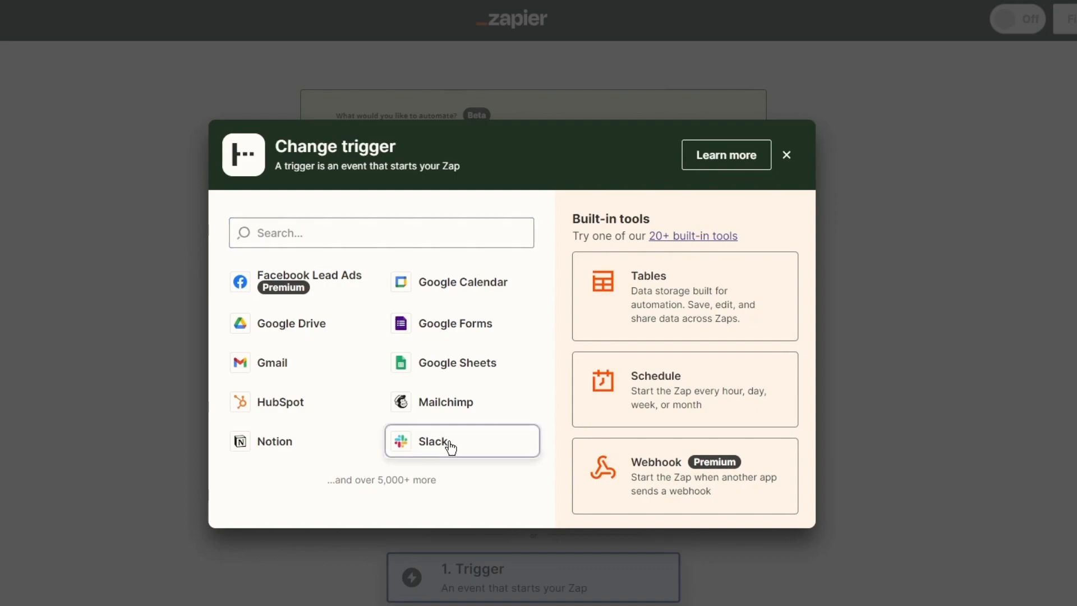
pyautogui.click(444, 441)
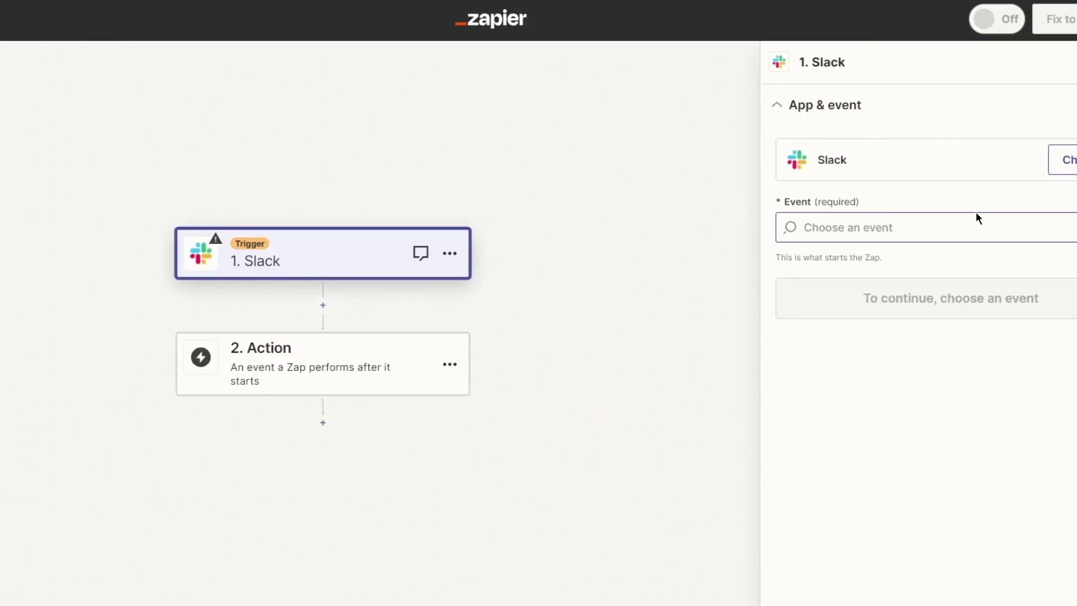
pyautogui.click(897, 227)
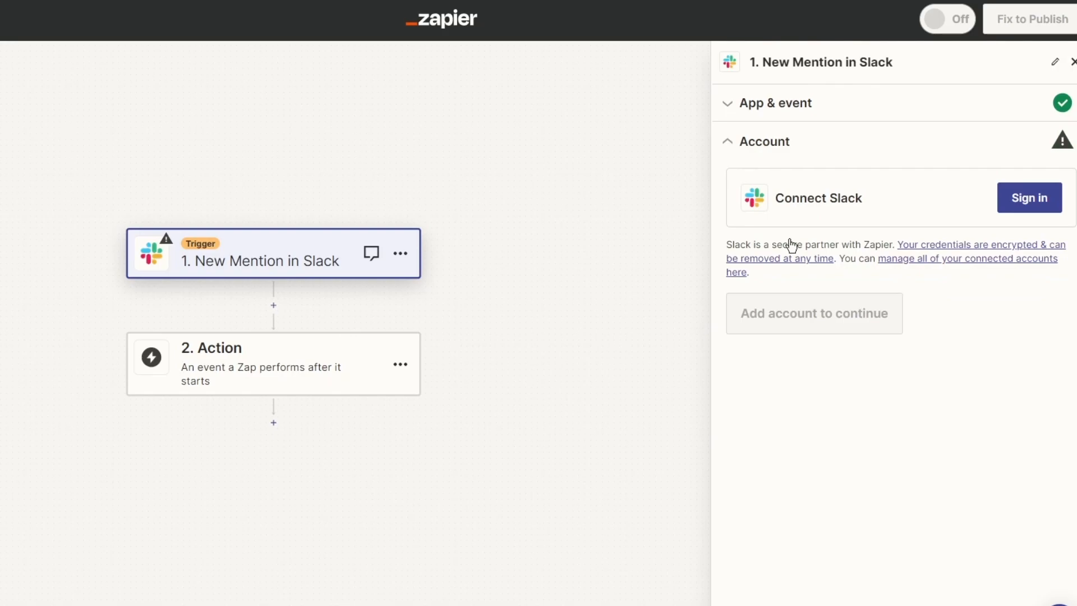
# Make Gmail the action app with Send Email as its event and continue to account setup.
pyautogui.click(211, 357)
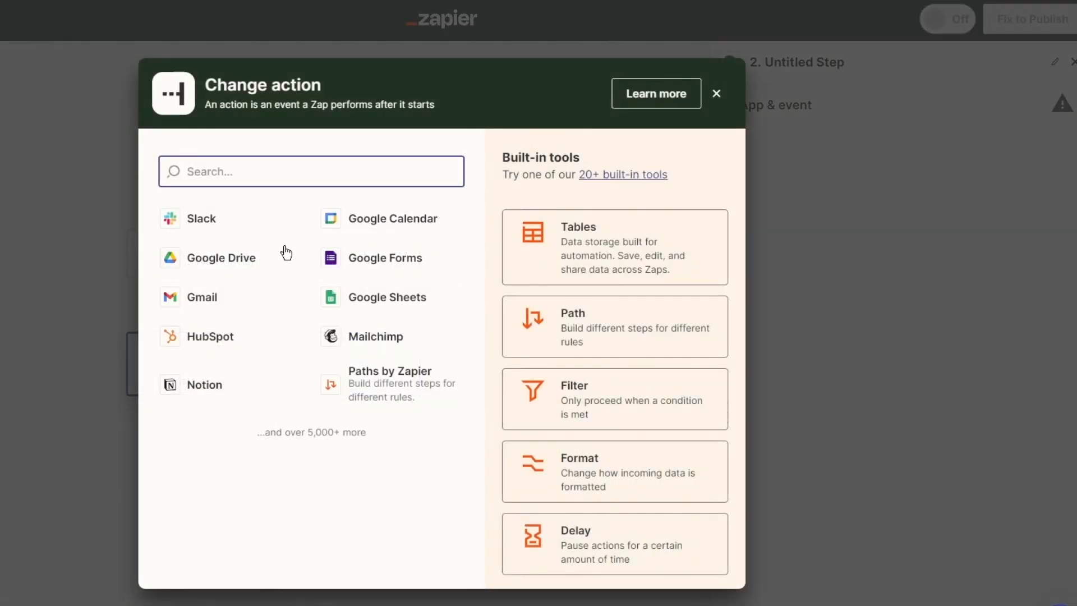
pyautogui.click(202, 297)
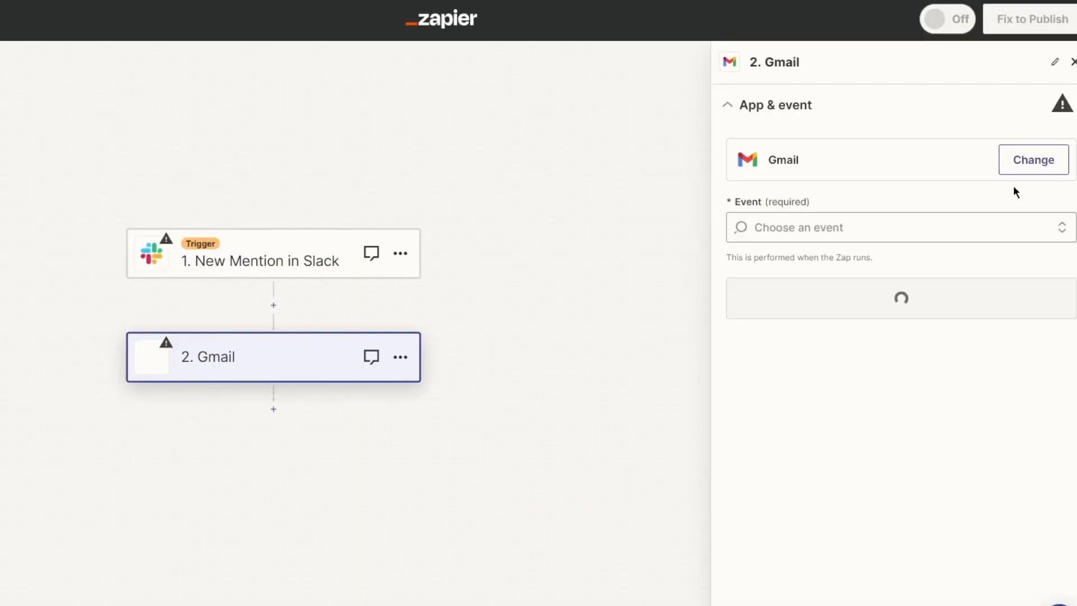
pyautogui.click(901, 227)
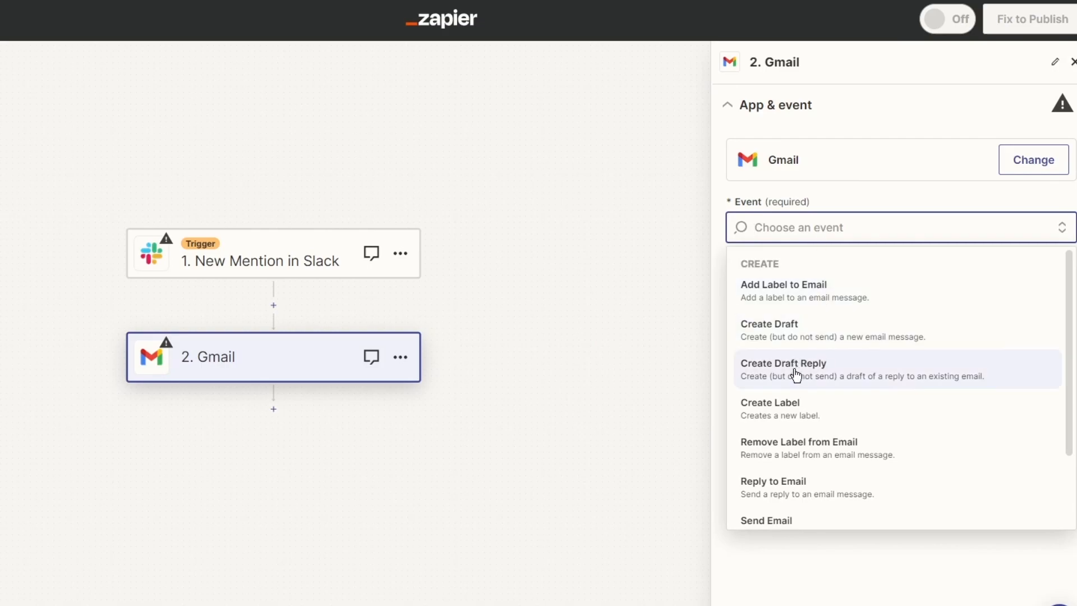
pyautogui.scroll(-3)
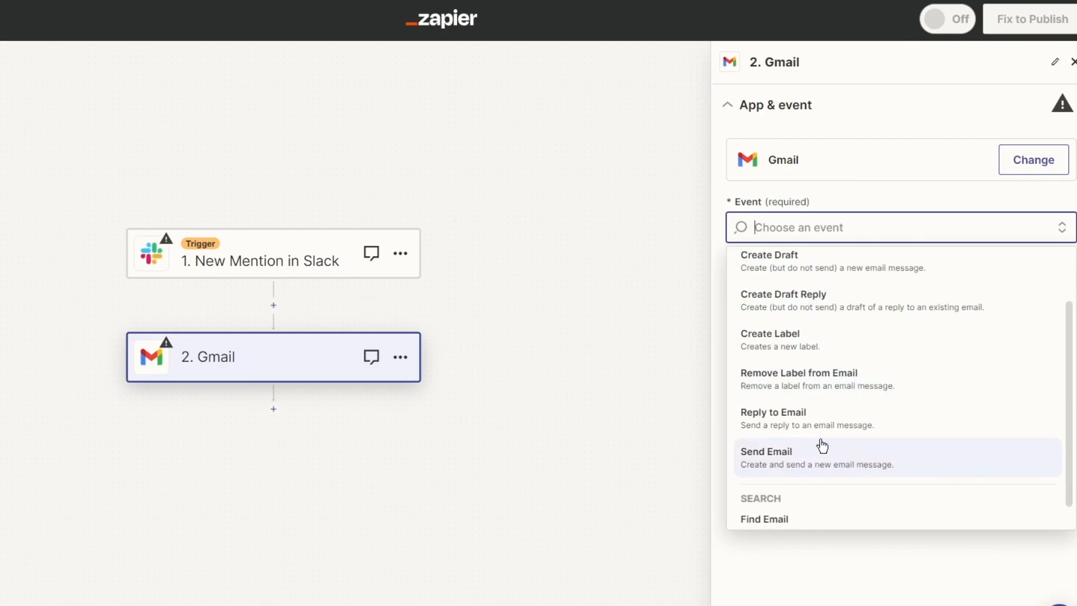
pyautogui.click(789, 458)
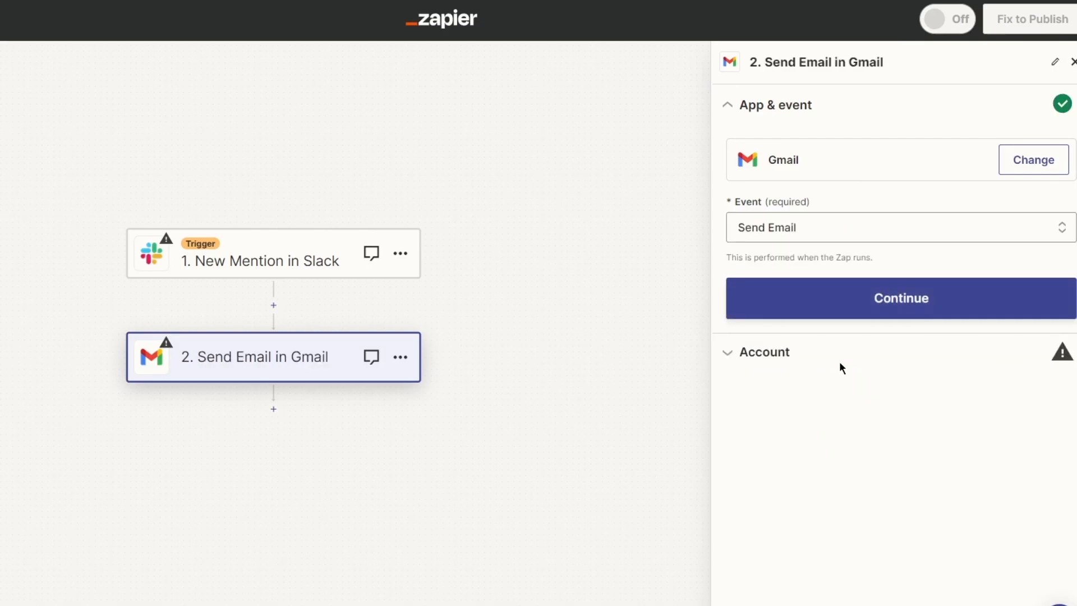
pyautogui.click(901, 299)
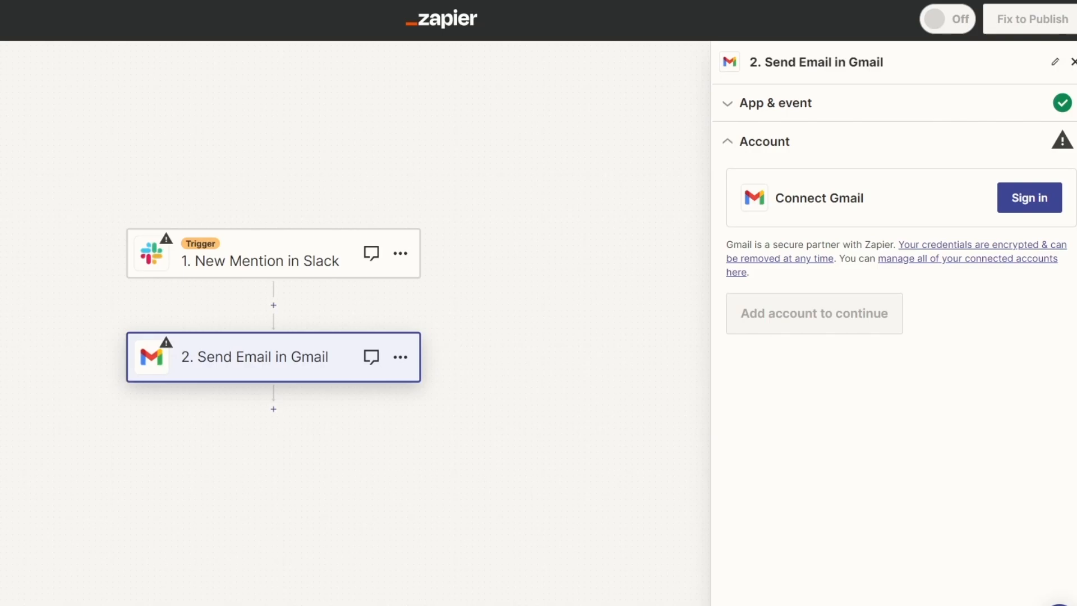
# Revisit the Slack trigger and Gmail action steps' settings.
pyautogui.click(258, 260)
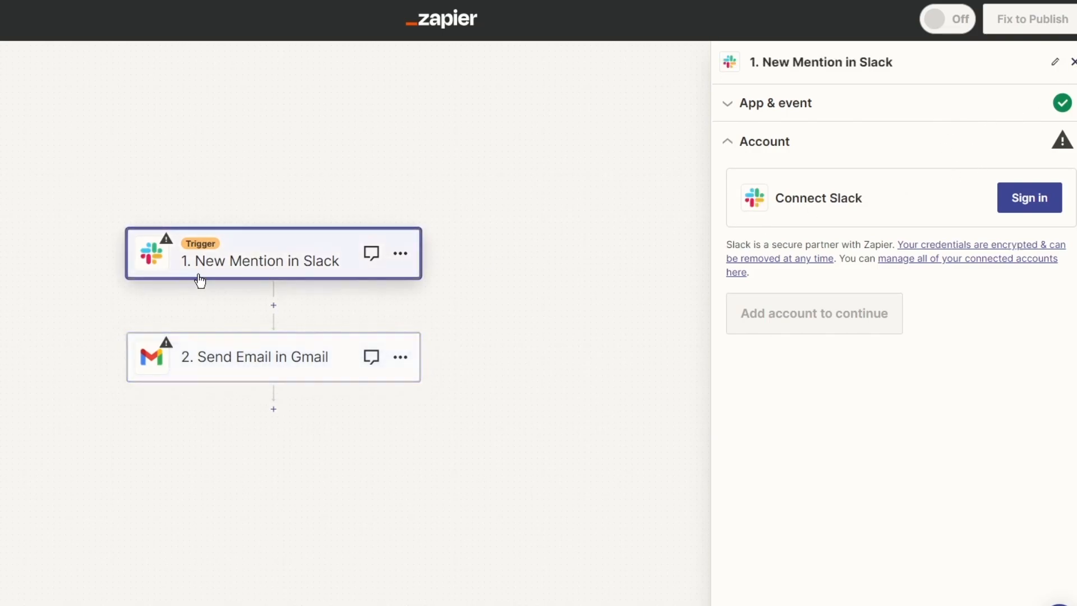
pyautogui.click(258, 357)
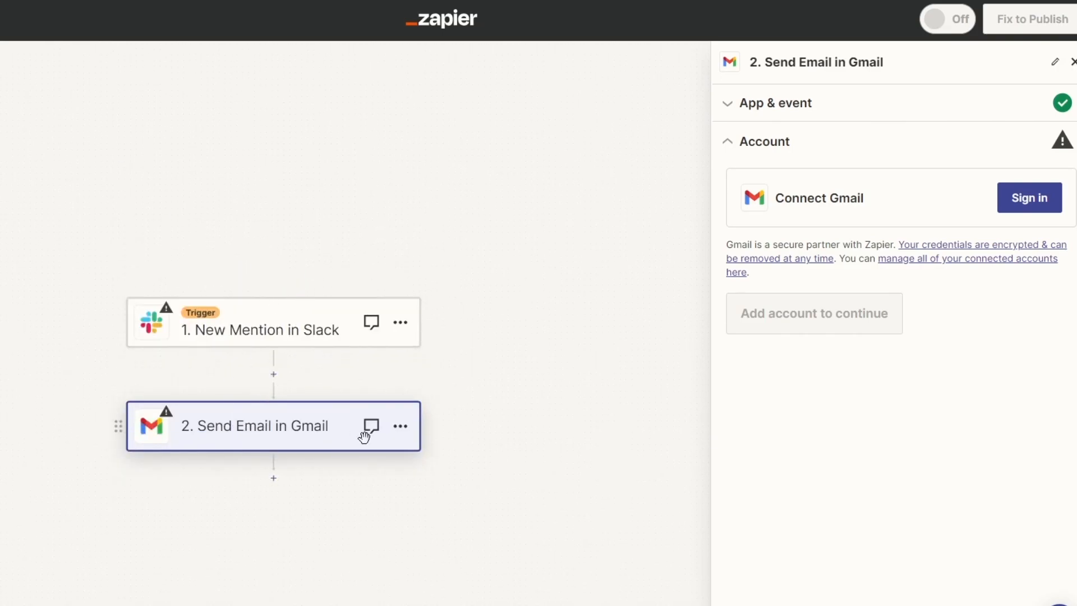
pyautogui.moveTo(270, 482)
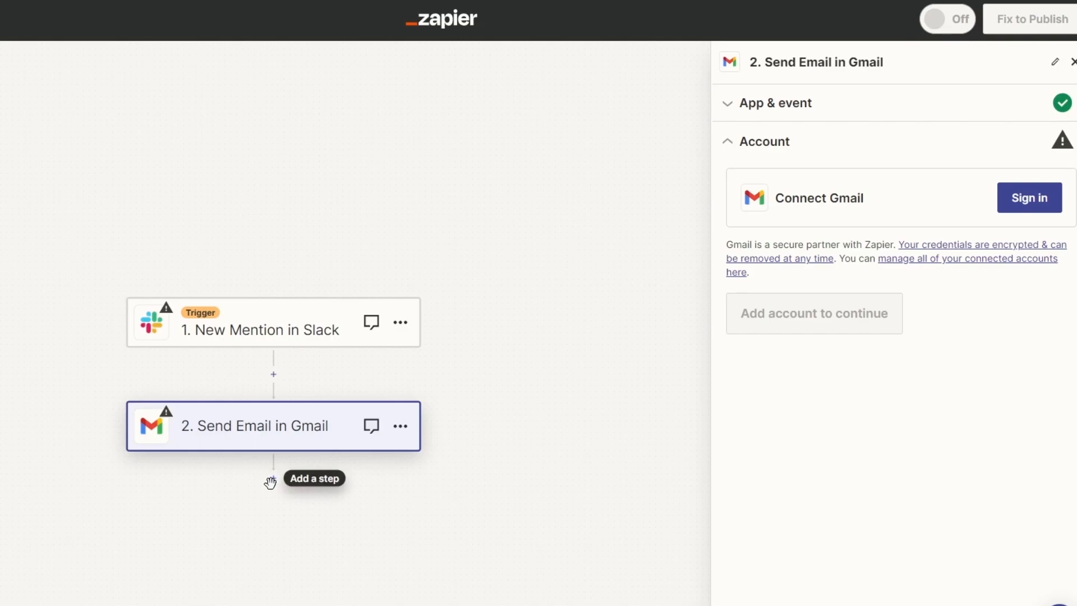
pyautogui.moveTo(275, 375)
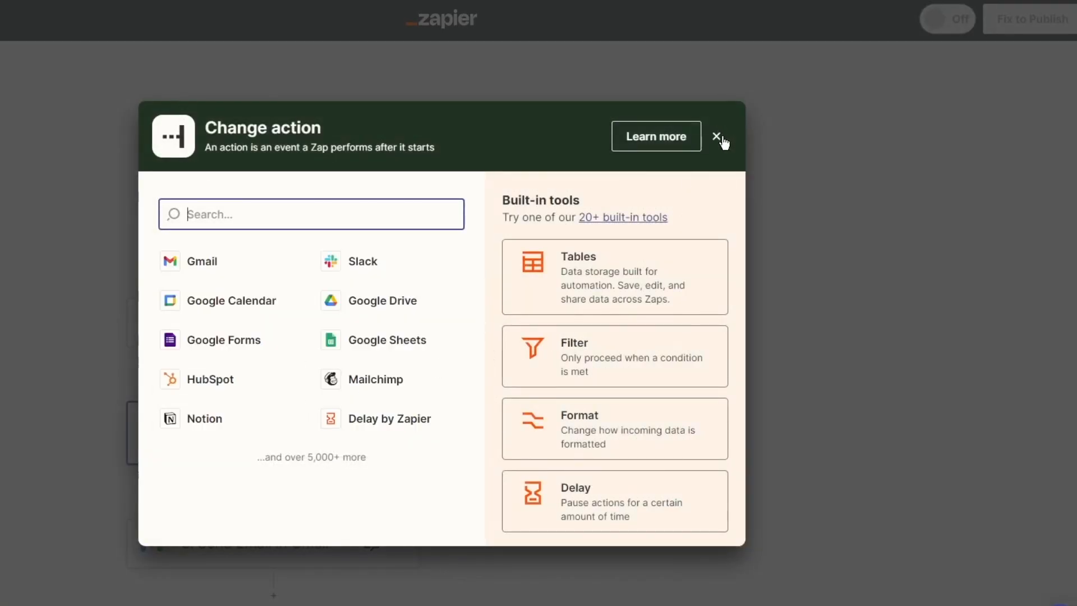
# Dismiss the app picker and leave the editor, discarding unsaved changes.
pyautogui.click(718, 137)
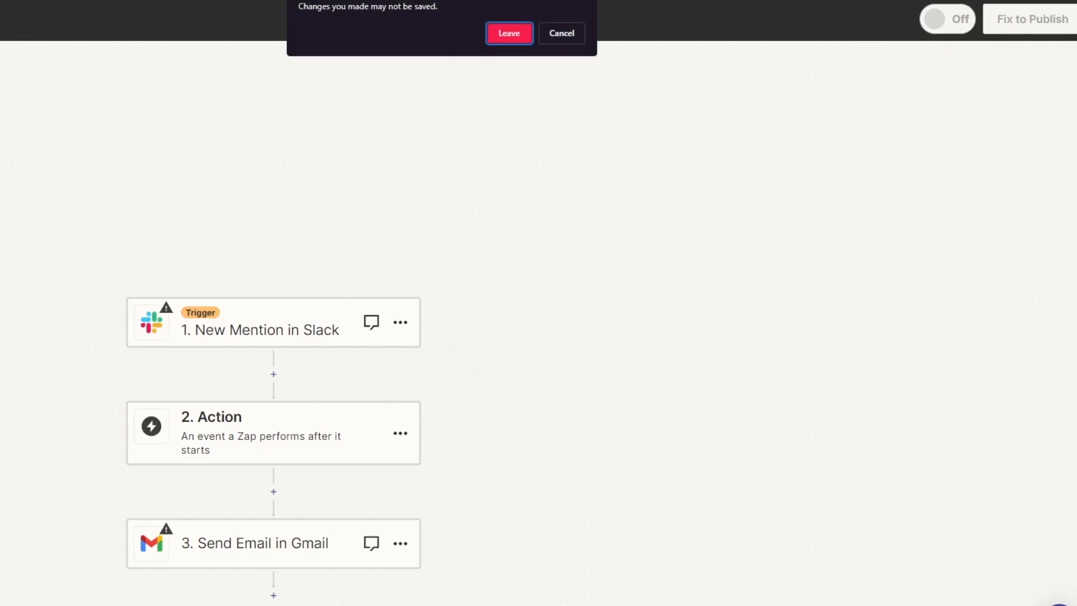
pyautogui.click(510, 33)
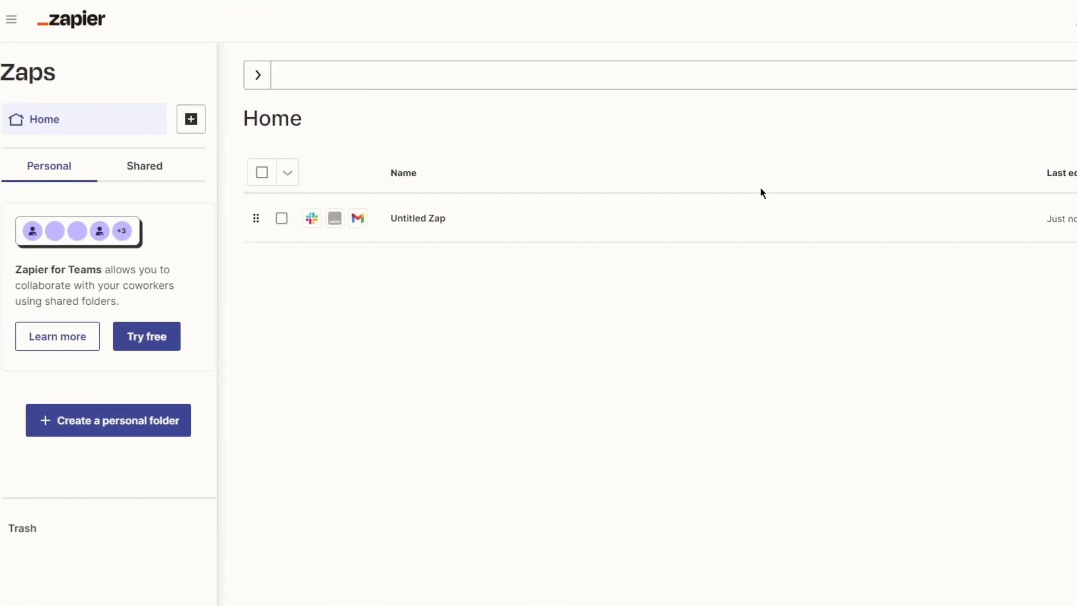
# Navigate via the side menu to the Apps page, which lists no personal apps.
pyautogui.click(12, 20)
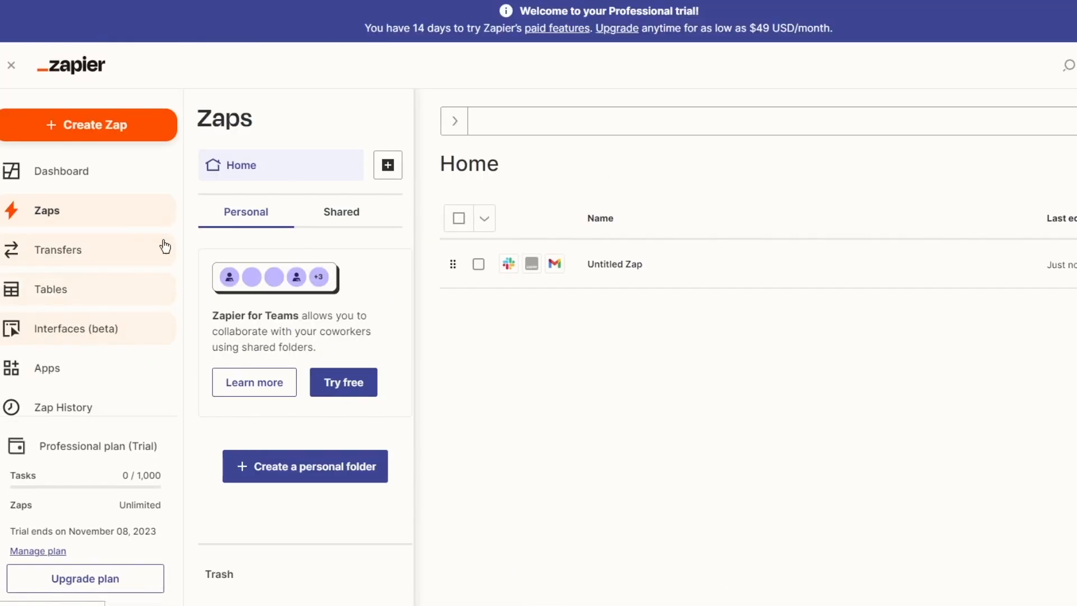
pyautogui.scroll(-3)
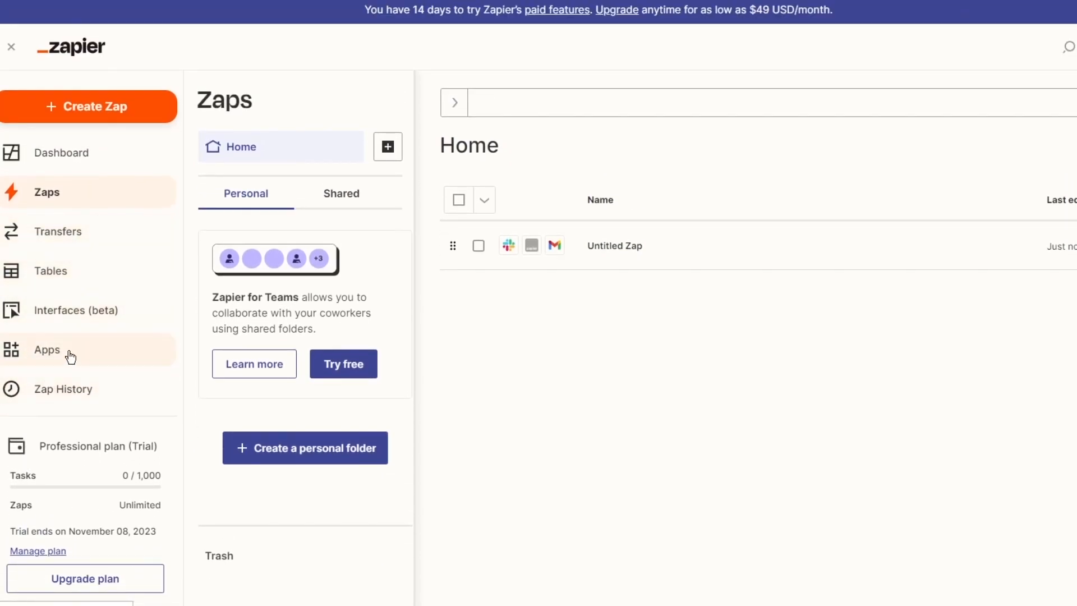
pyautogui.click(48, 350)
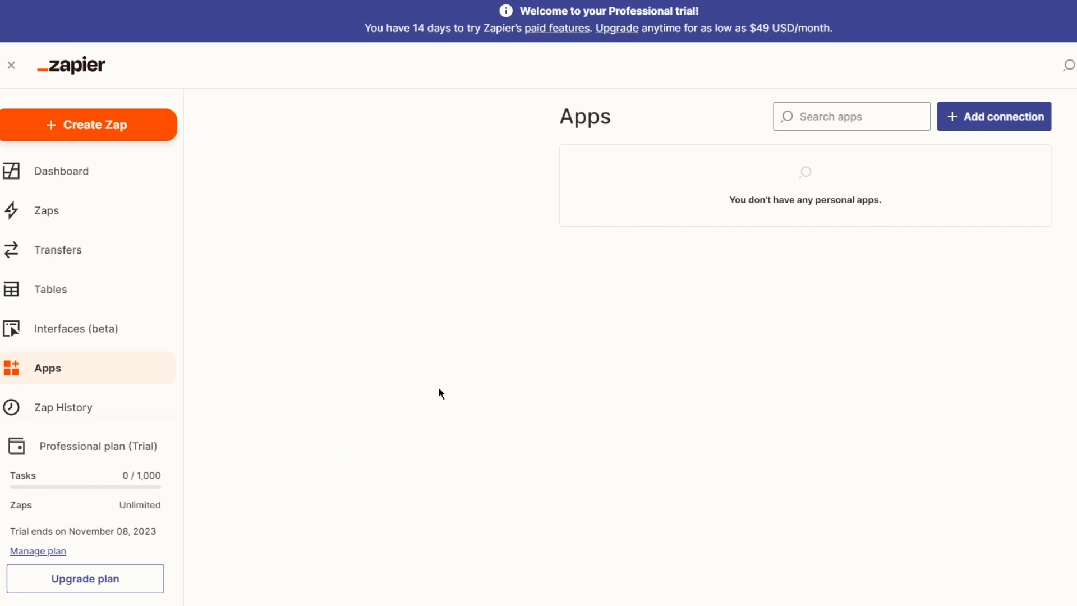